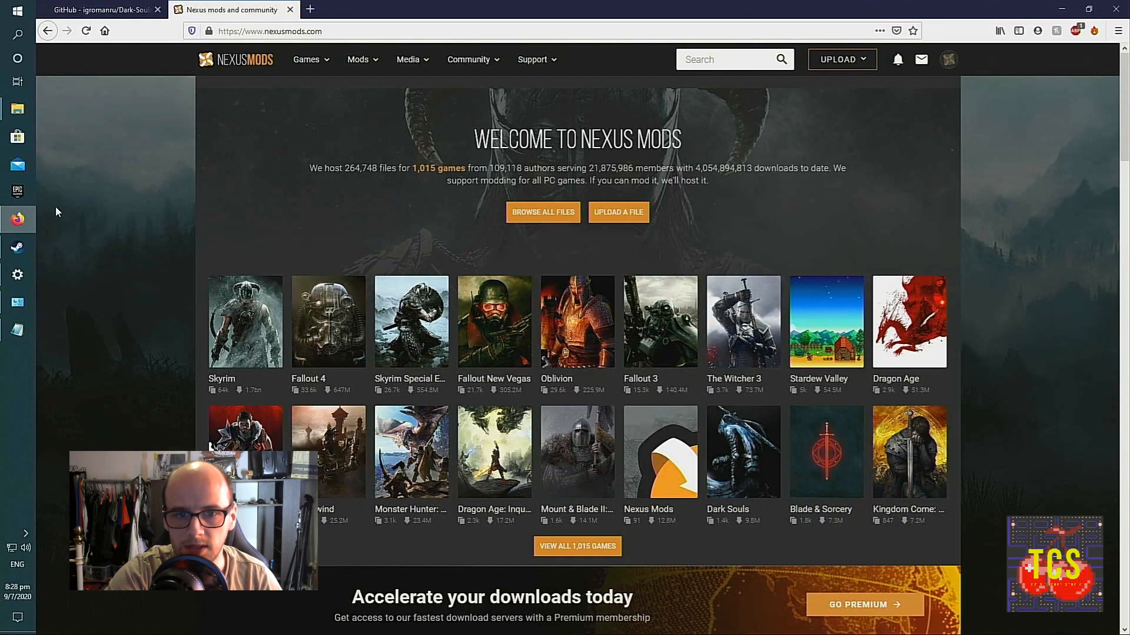
mouse_move(161, 269)
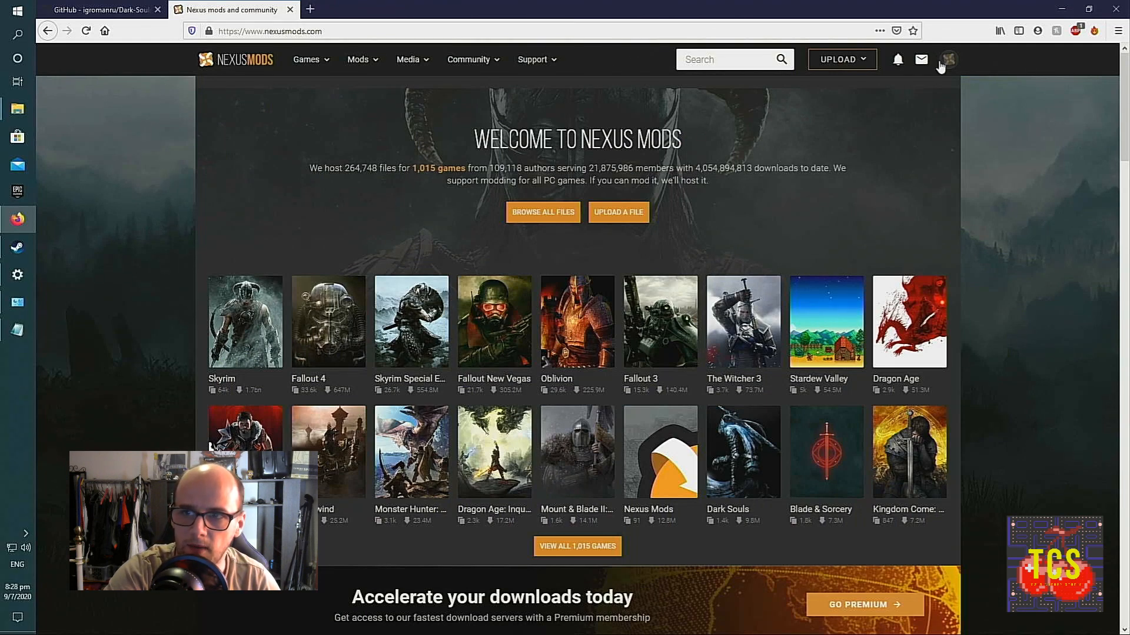
mouse_move(565, 57)
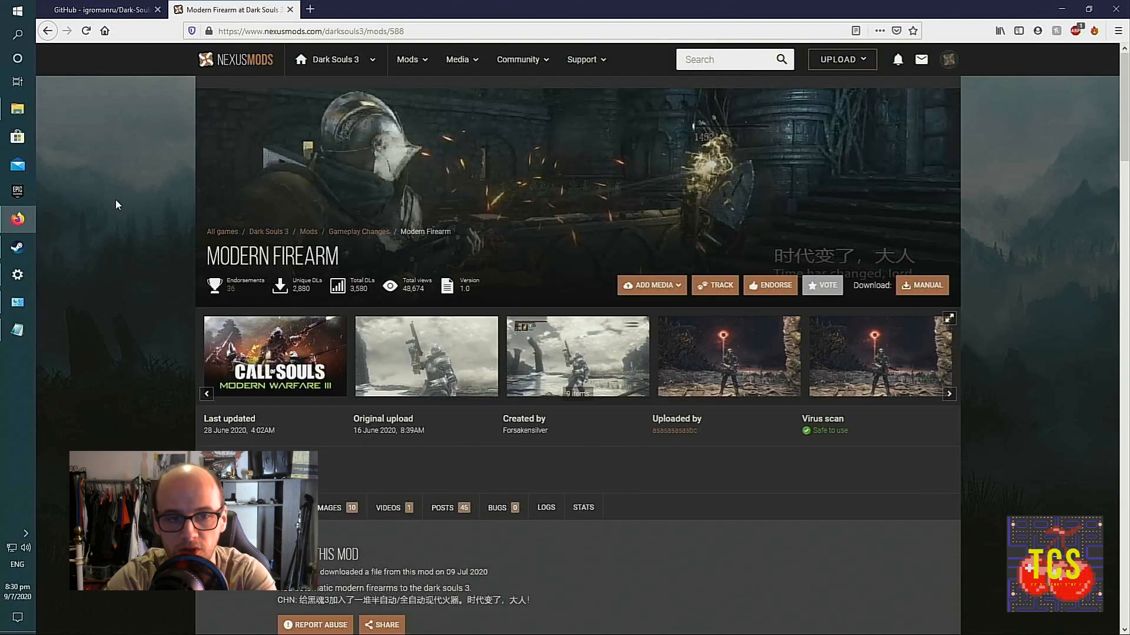
mouse_move(174, 183)
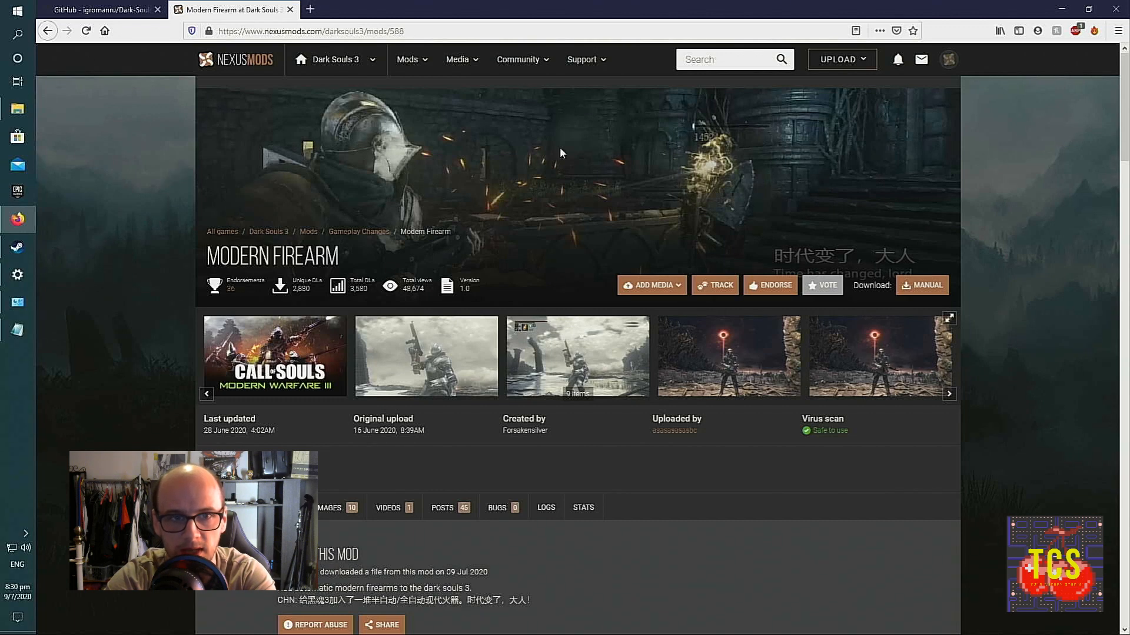
mouse_move(347, 191)
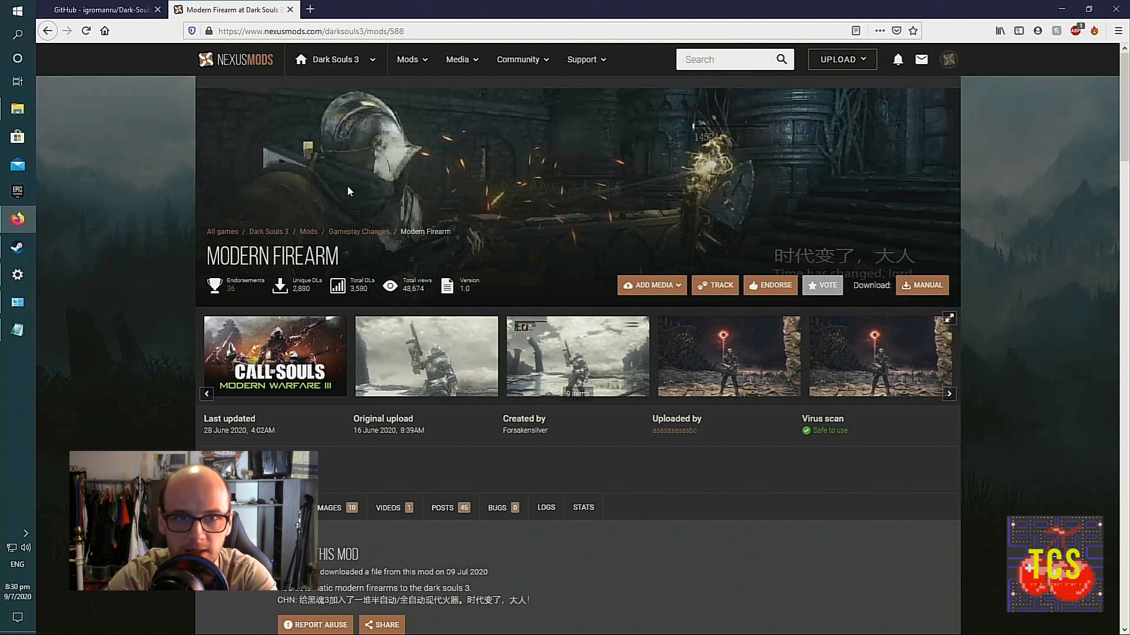
Step: Download the Modern Firearm 1.0 zip via manual slow download and save it
left_click(420, 31)
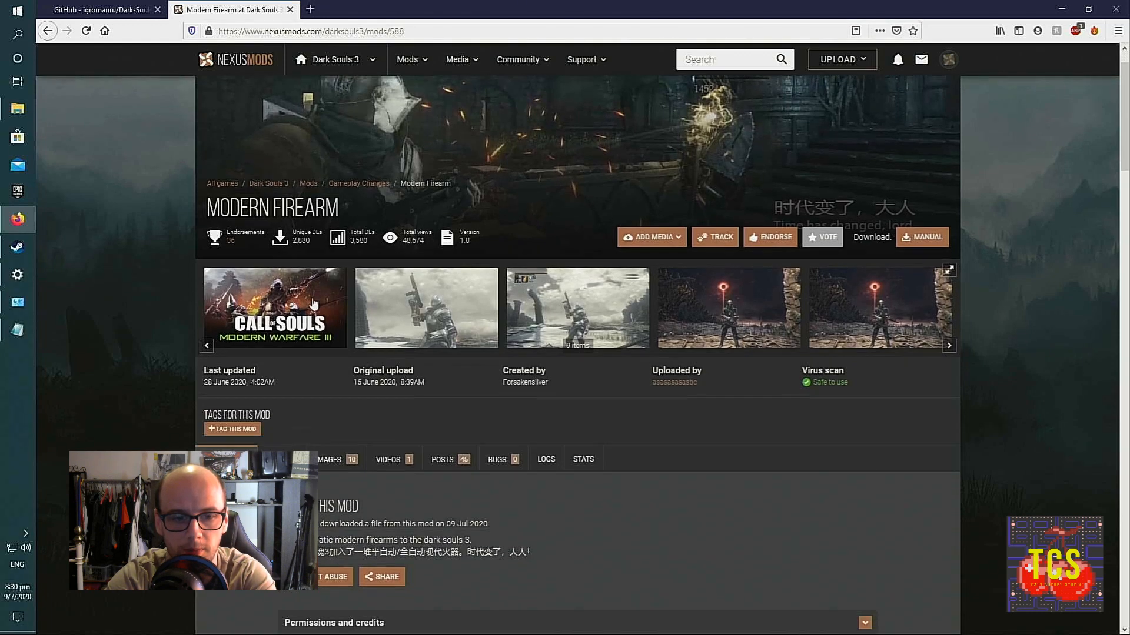
scroll("down", 3)
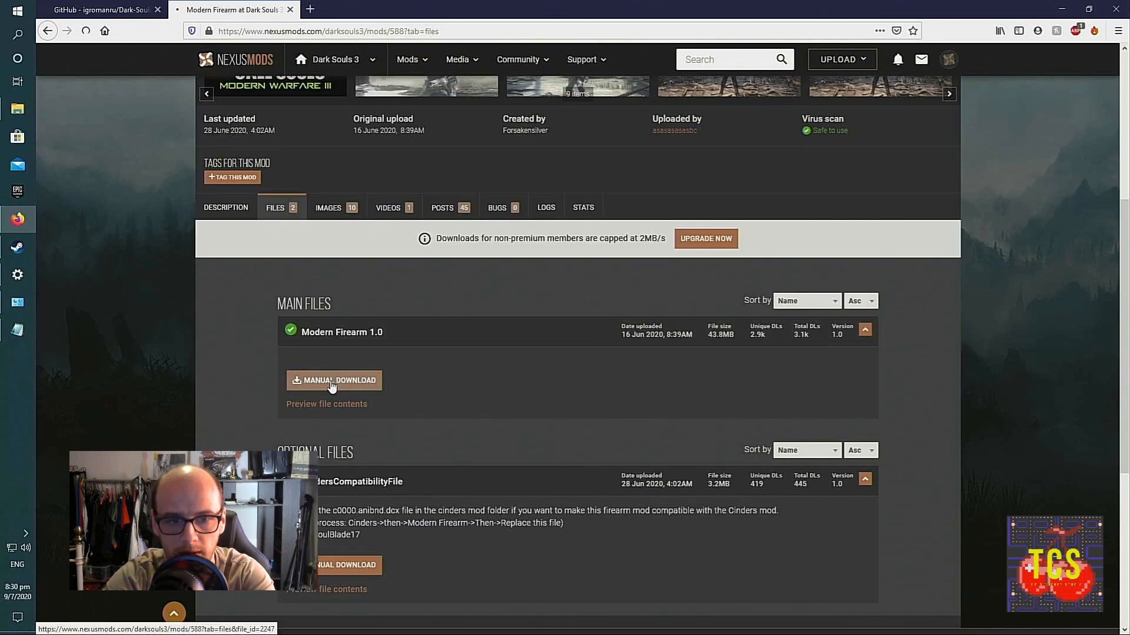
left_click(333, 381)
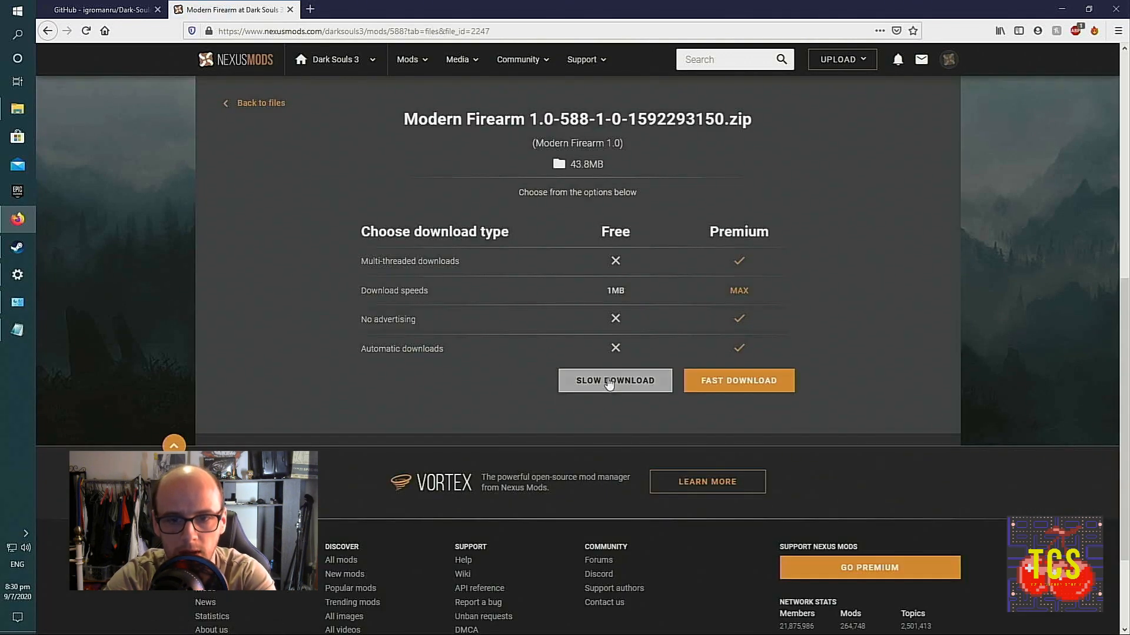
left_click(615, 381)
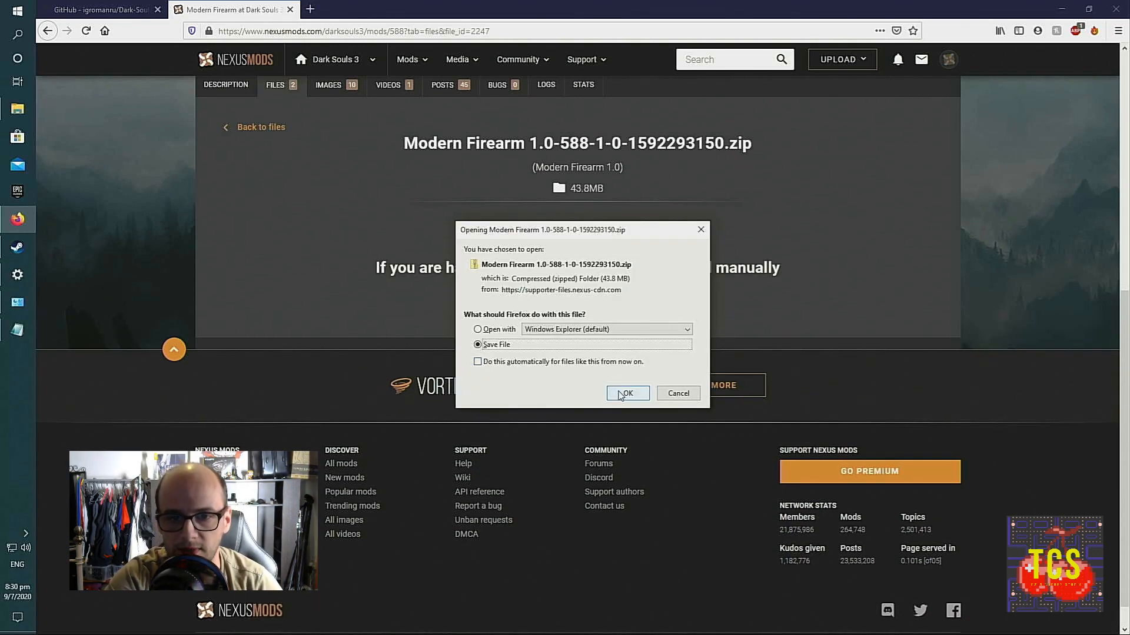
left_click(626, 394)
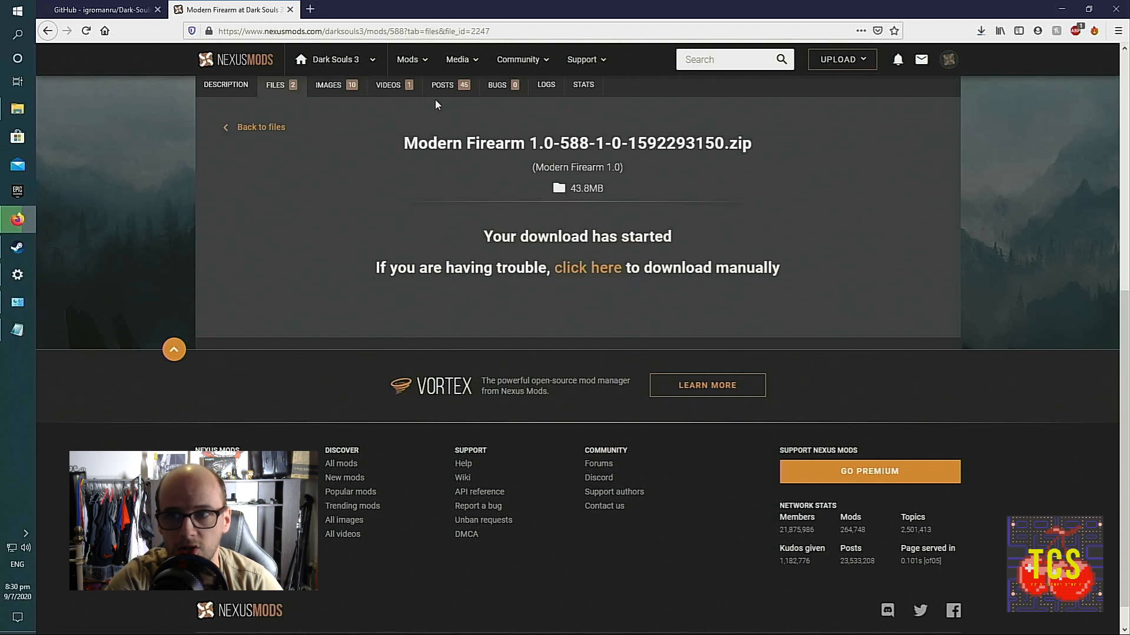
mouse_move(806, 93)
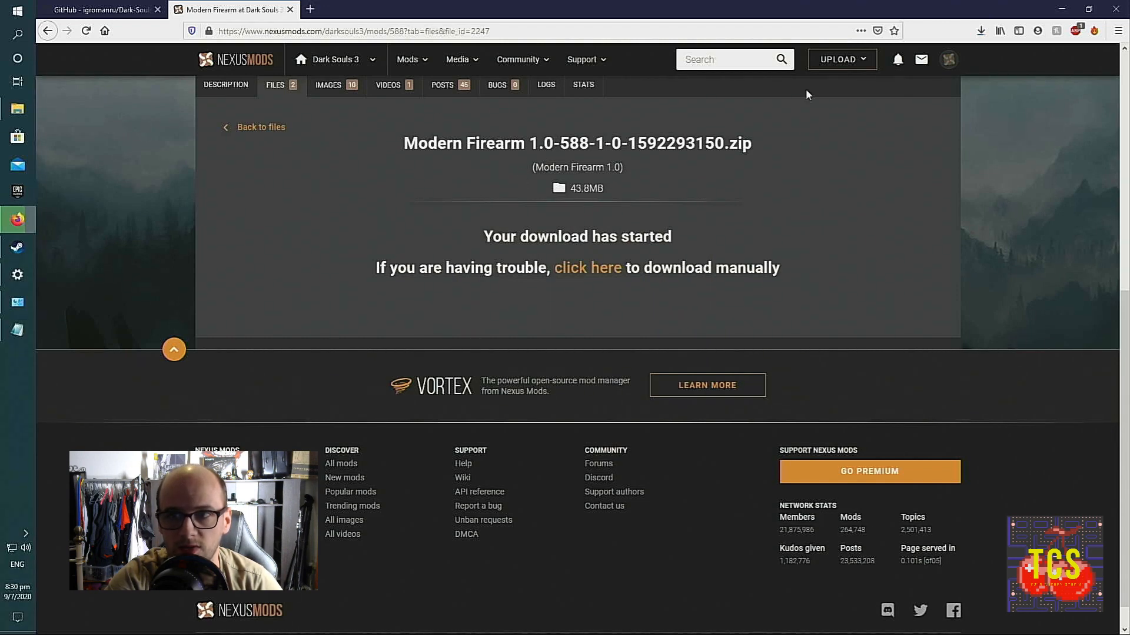
Step: Locate the Modern Firearm 1.0 zip (about 43.7 MB) in Downloads
left_click(979, 31)
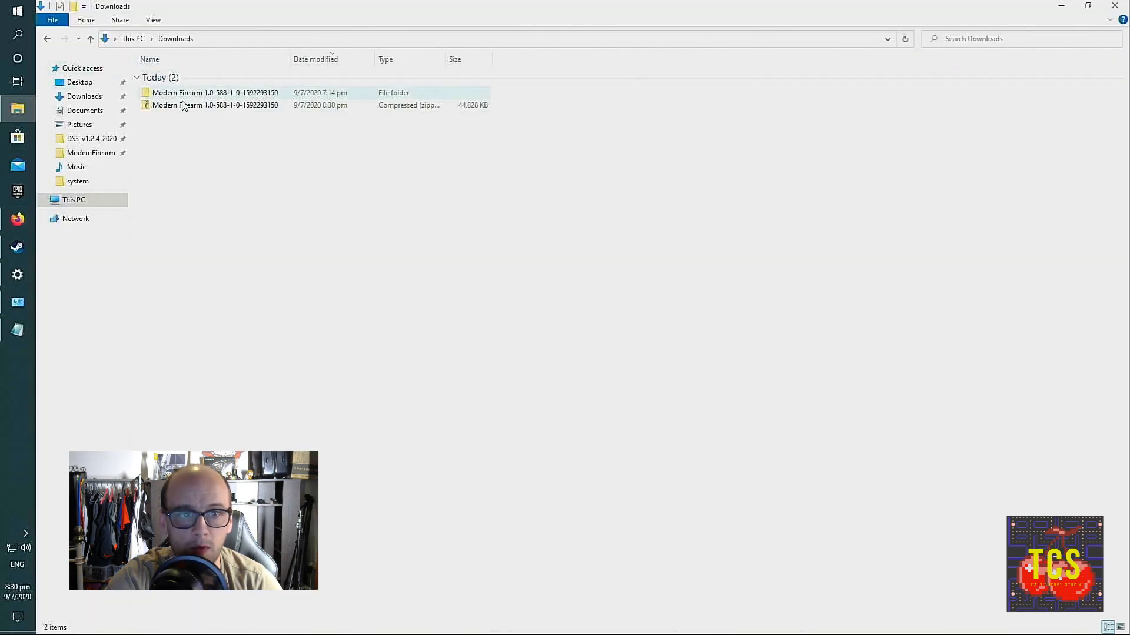
mouse_move(214, 104)
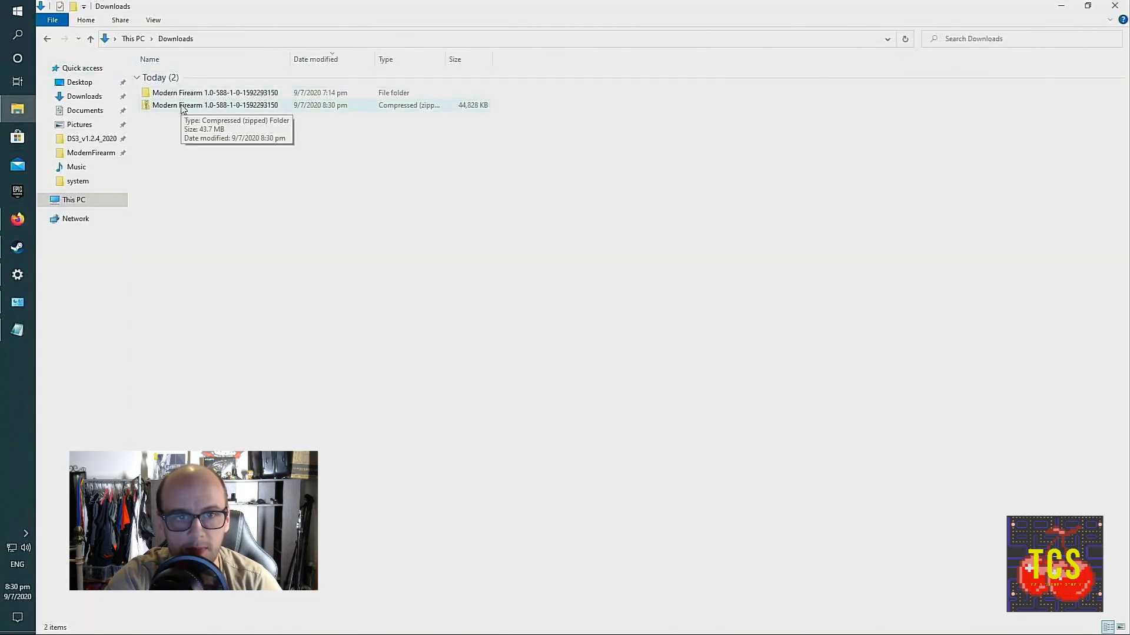
left_click(215, 105)
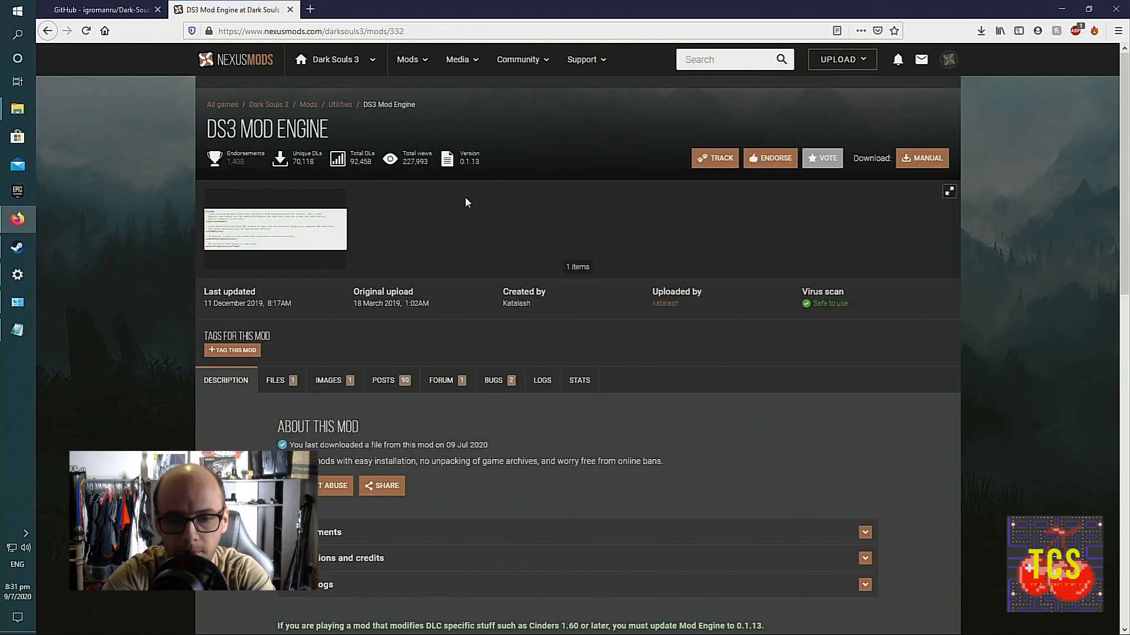
mouse_move(394, 205)
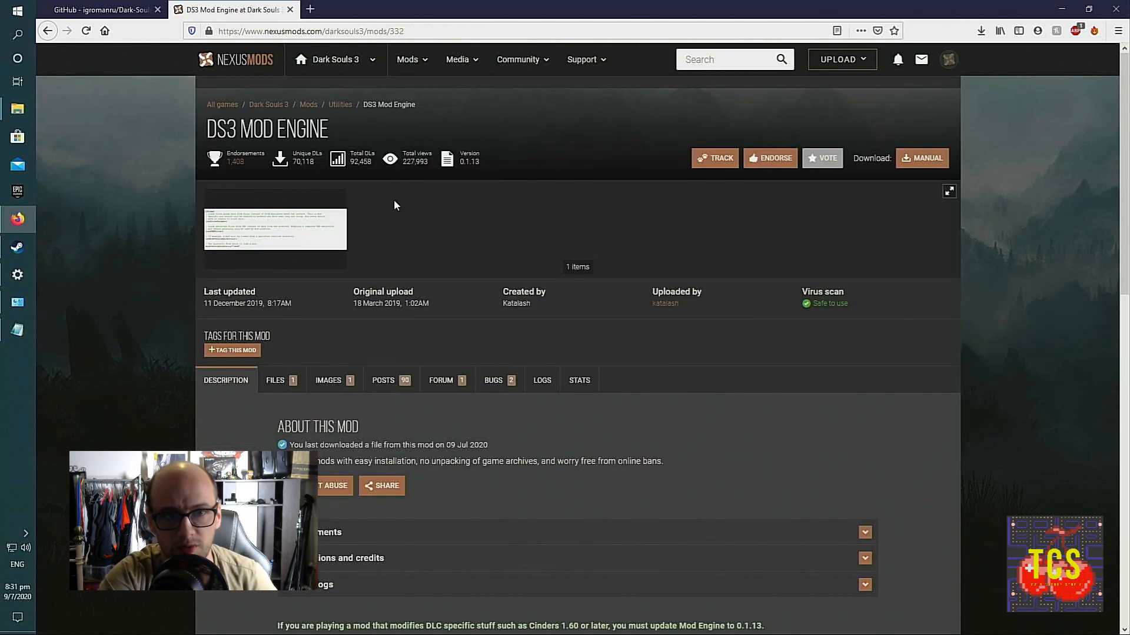
Step: Download the ModEngine 0.1.13 zip from the Files tab using the free slow download
scroll("down", 3)
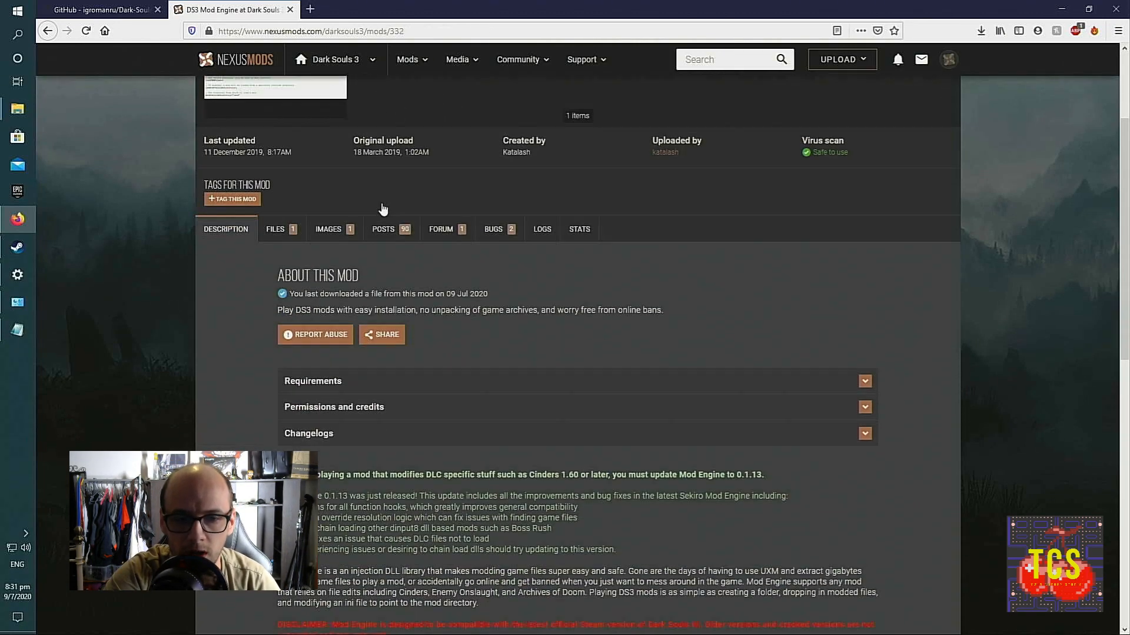
left_click(276, 229)
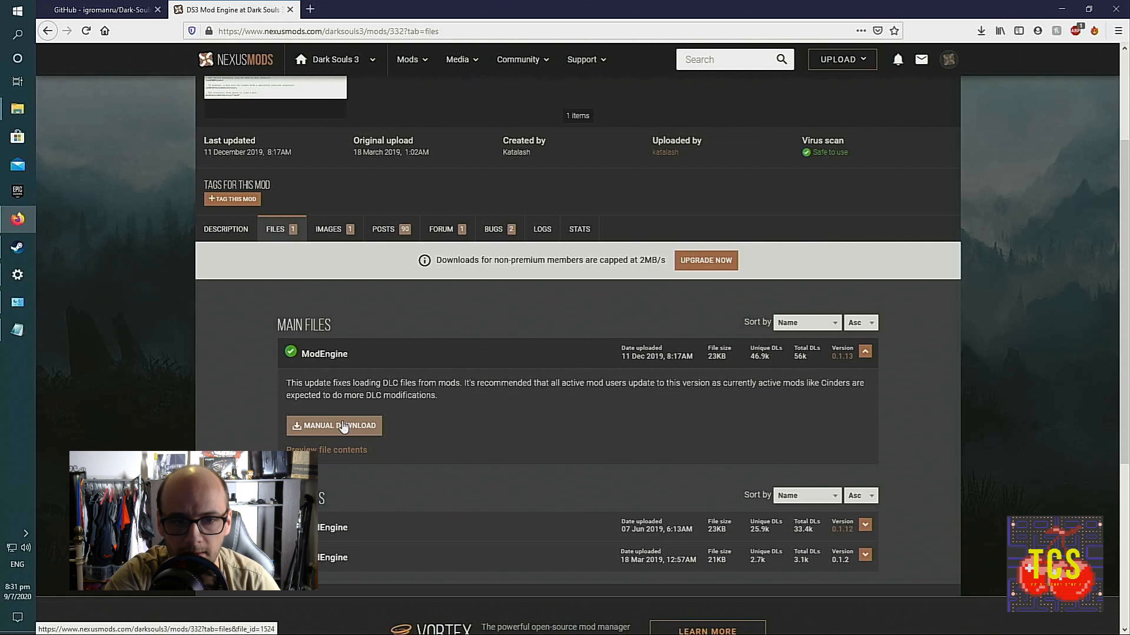
left_click(333, 425)
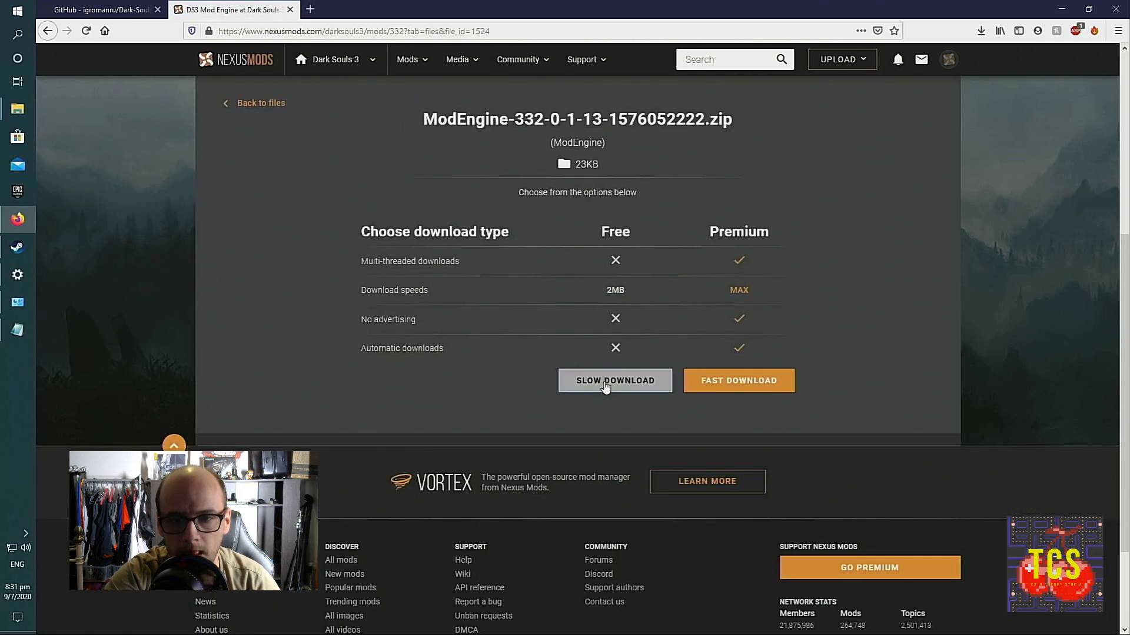
left_click(614, 380)
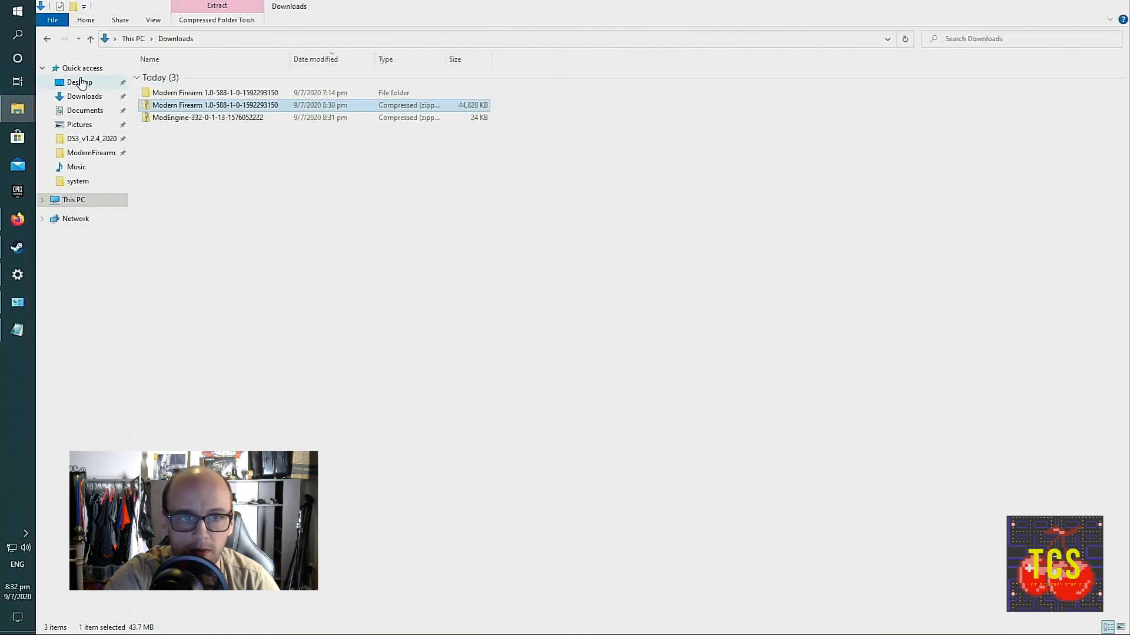
Step: Extract the ModEngine zip to its suggested folder with Extract All
right_click(207, 117)
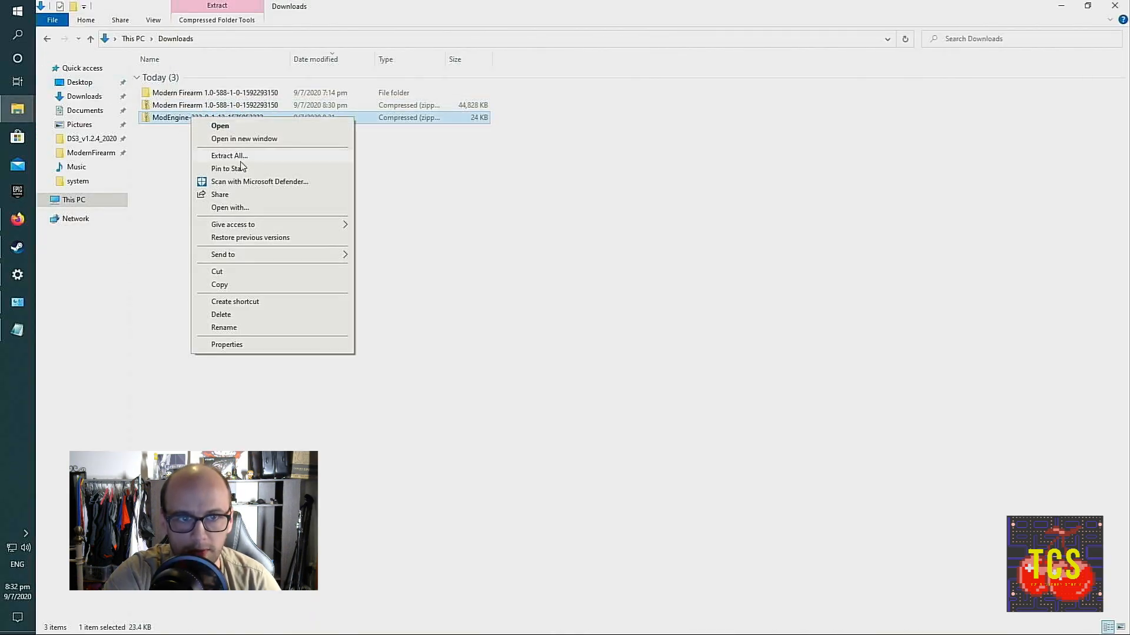
left_click(229, 155)
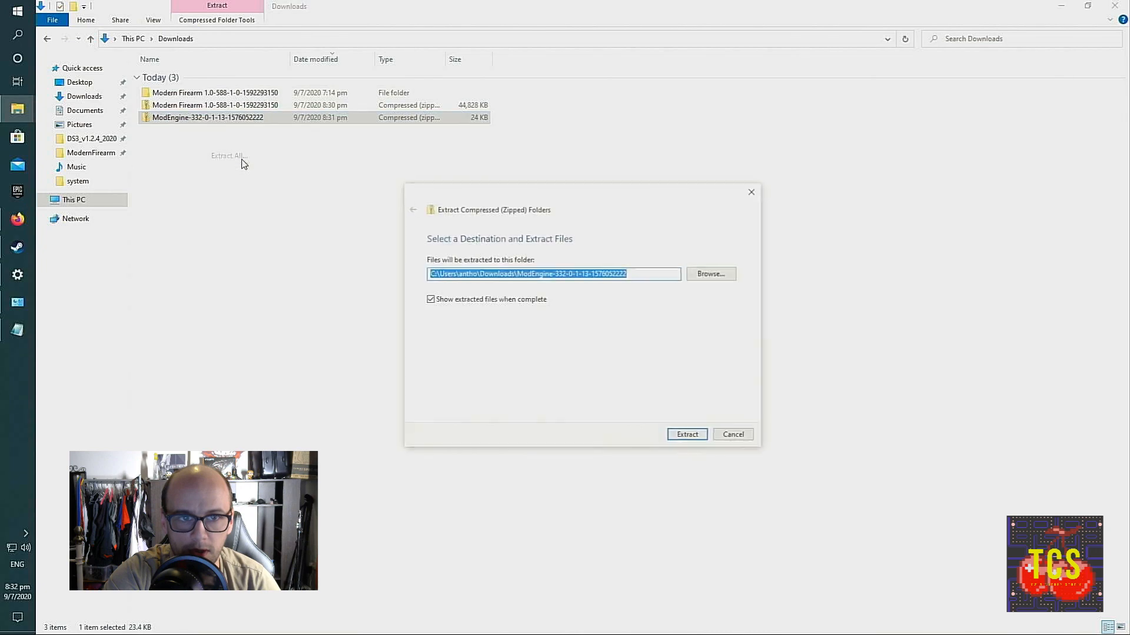
left_click(686, 434)
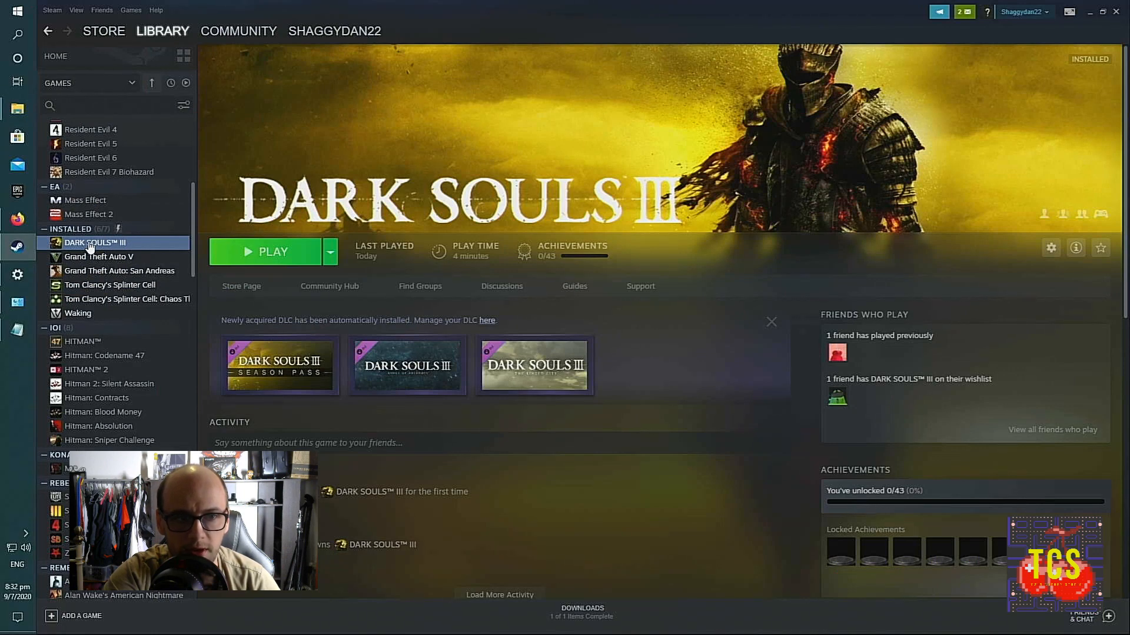
Step: Browse Dark Souls III's local install files from the Steam Library
right_click(94, 243)
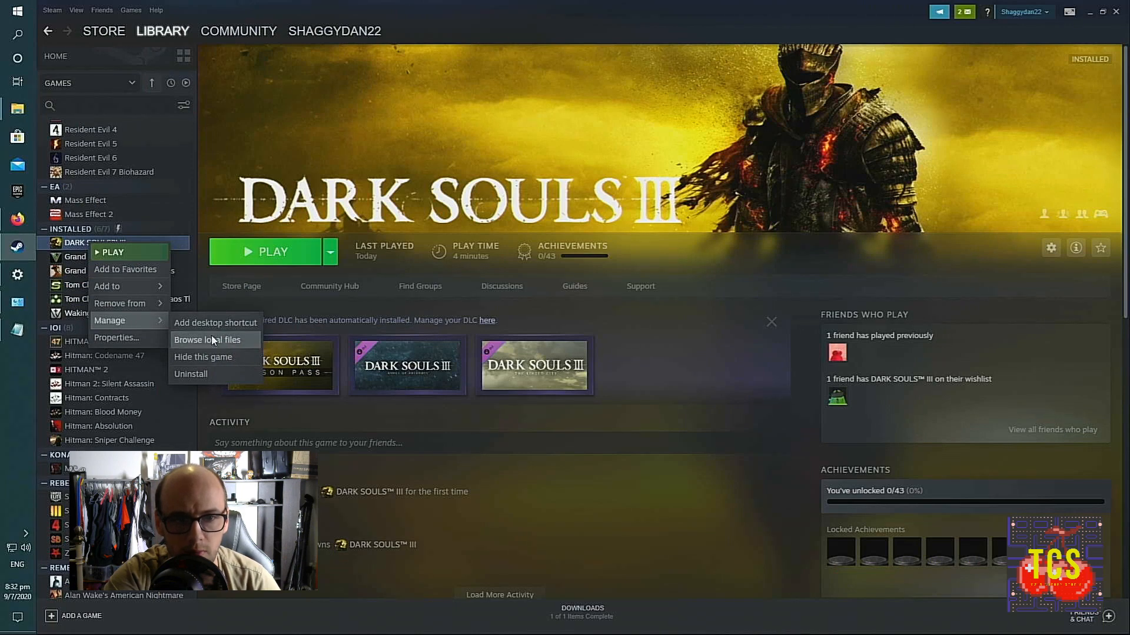
left_click(209, 340)
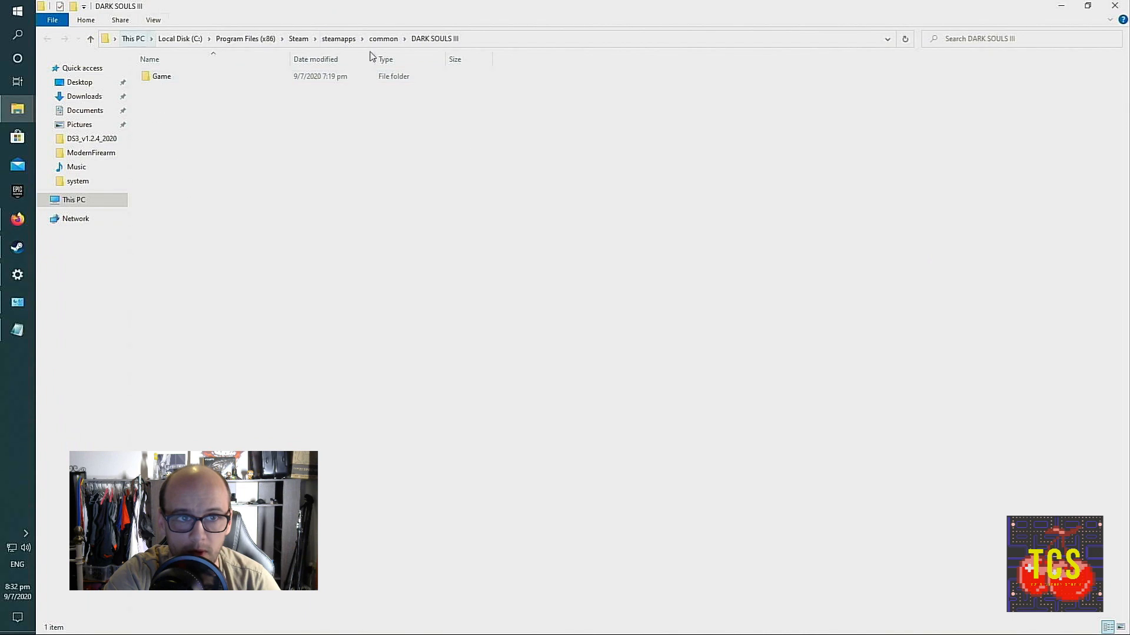
Step: Open the Dark Souls III Game folder
left_click(161, 76)
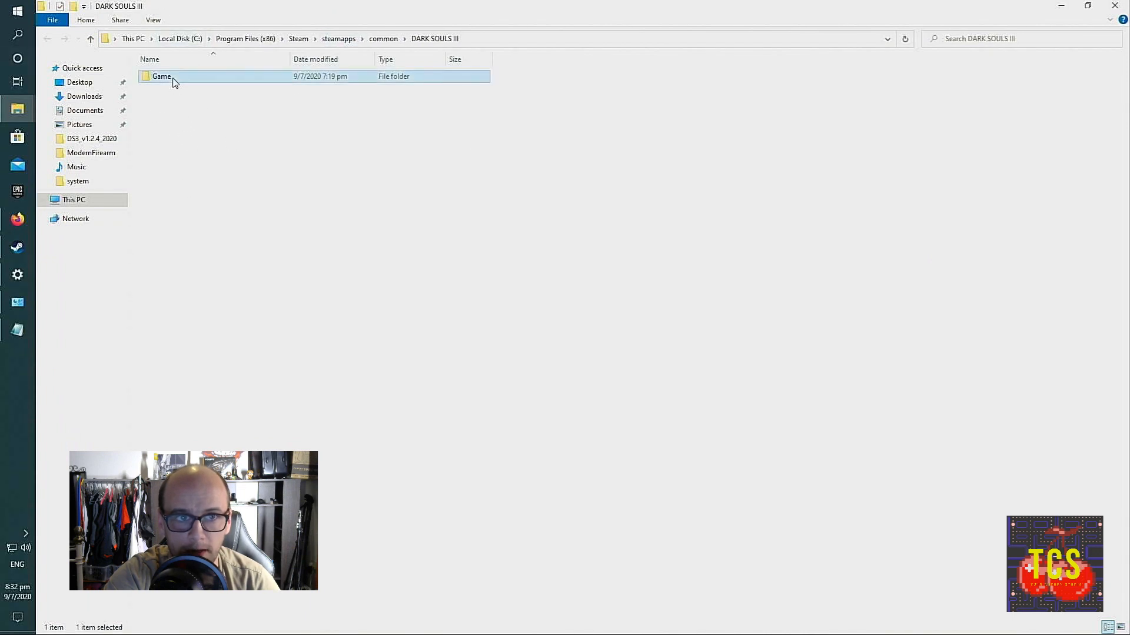
double_click(161, 76)
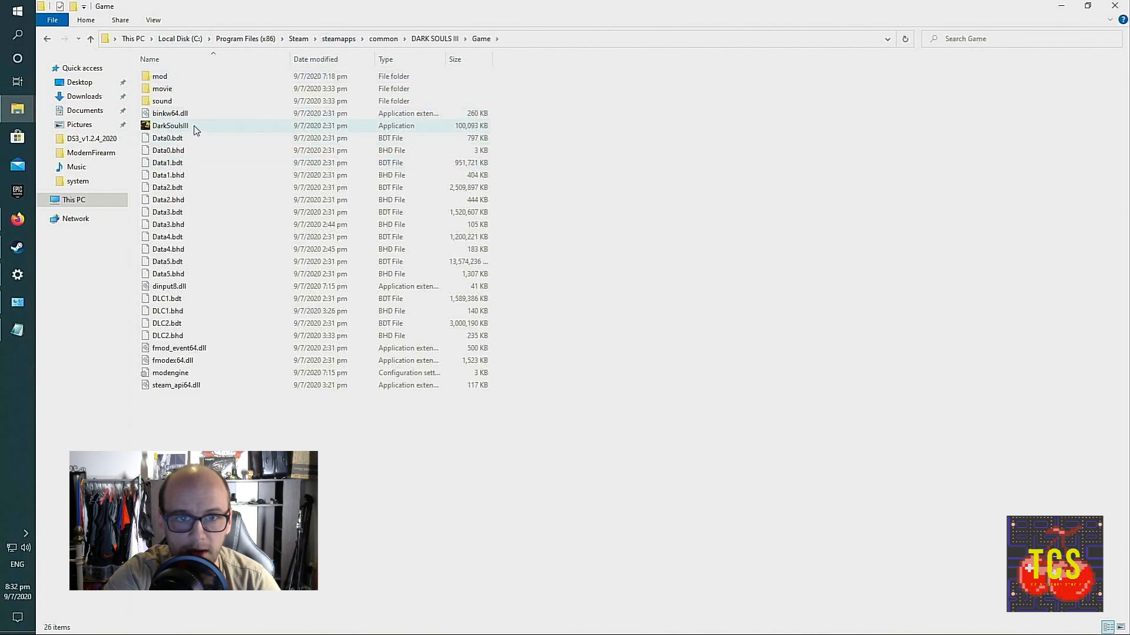
mouse_move(170, 125)
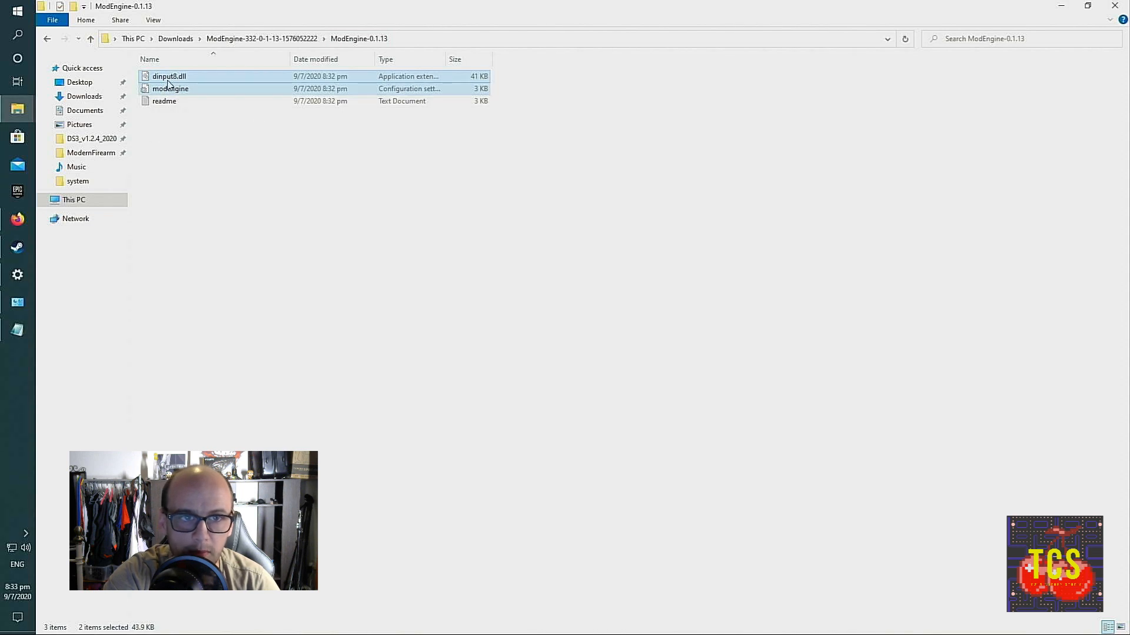
mouse_move(256, 85)
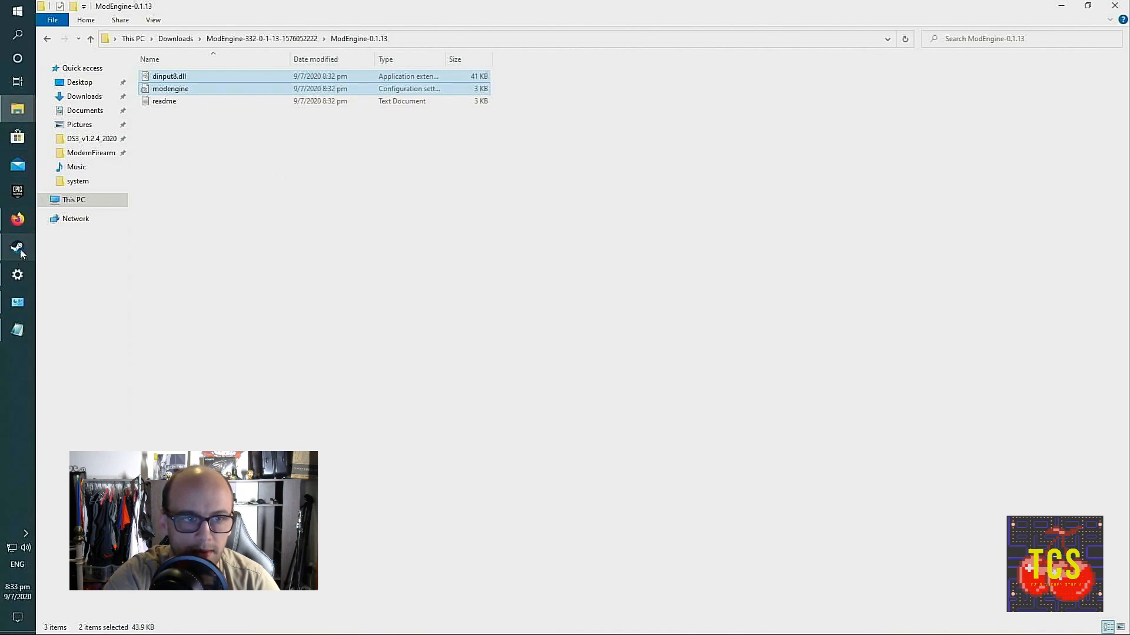
Step: Open Dark Souls III's Game folder through Steam's local files
left_click(17, 247)
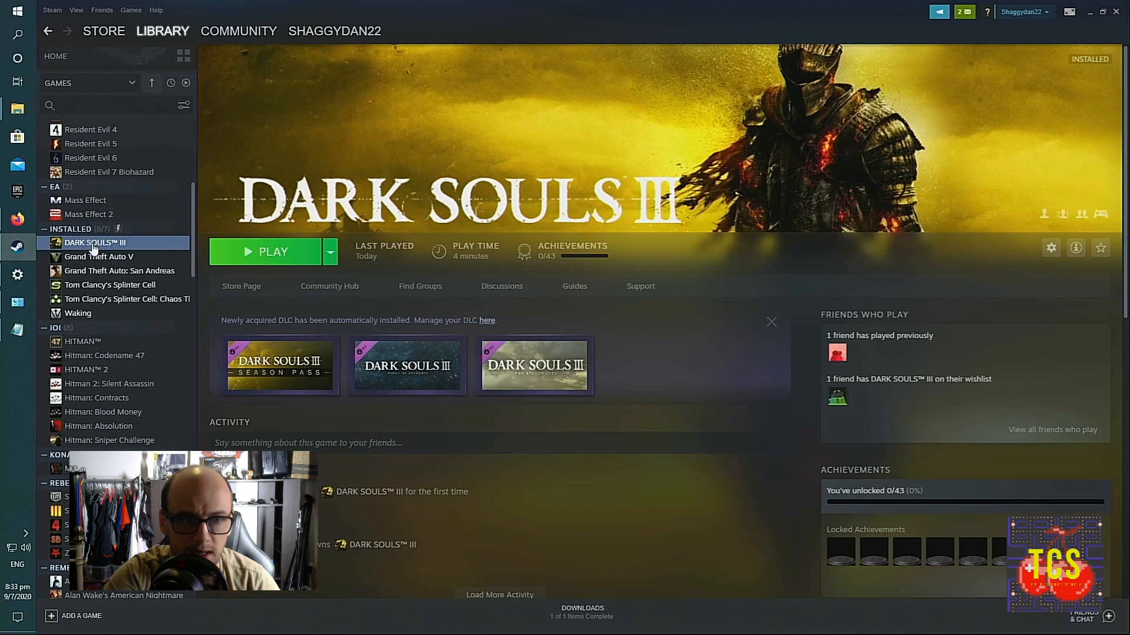
right_click(95, 242)
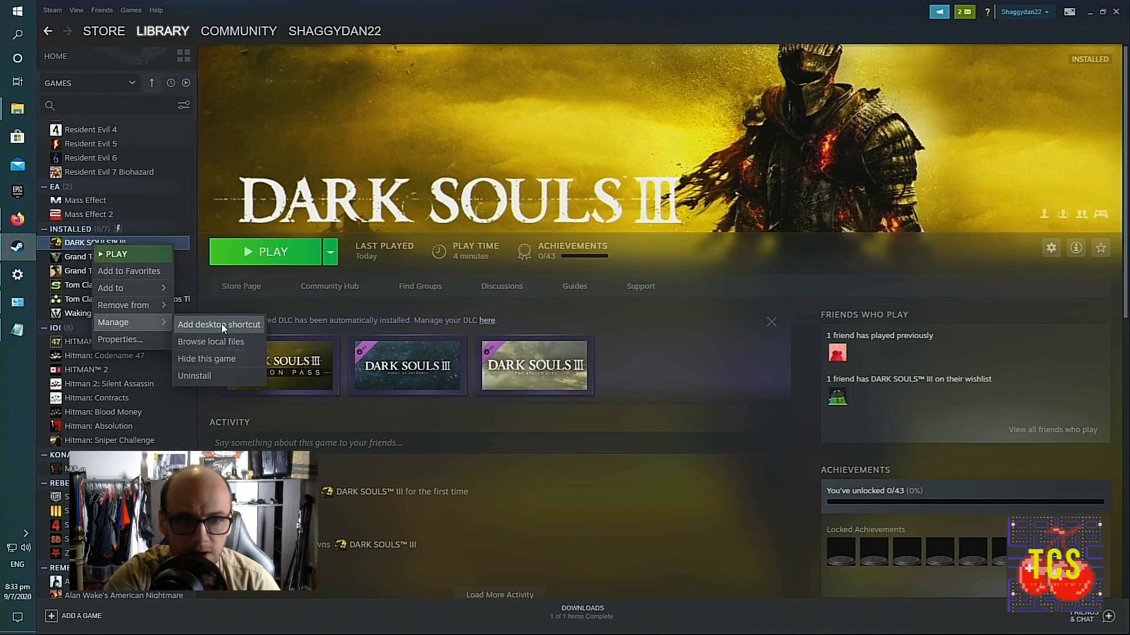
left_click(211, 341)
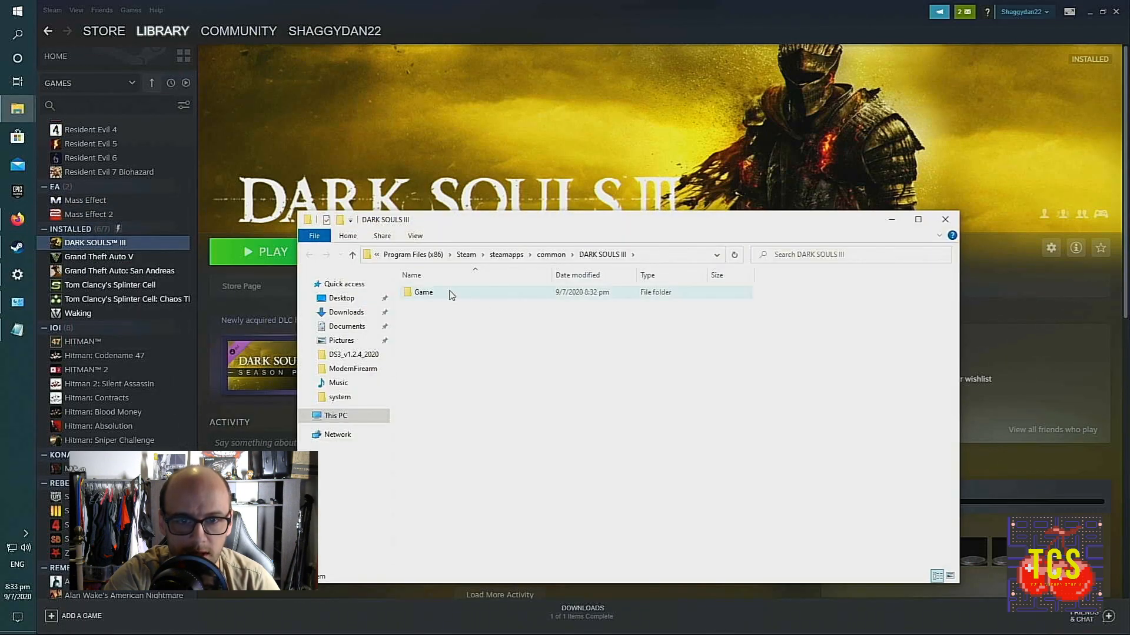
double_click(423, 292)
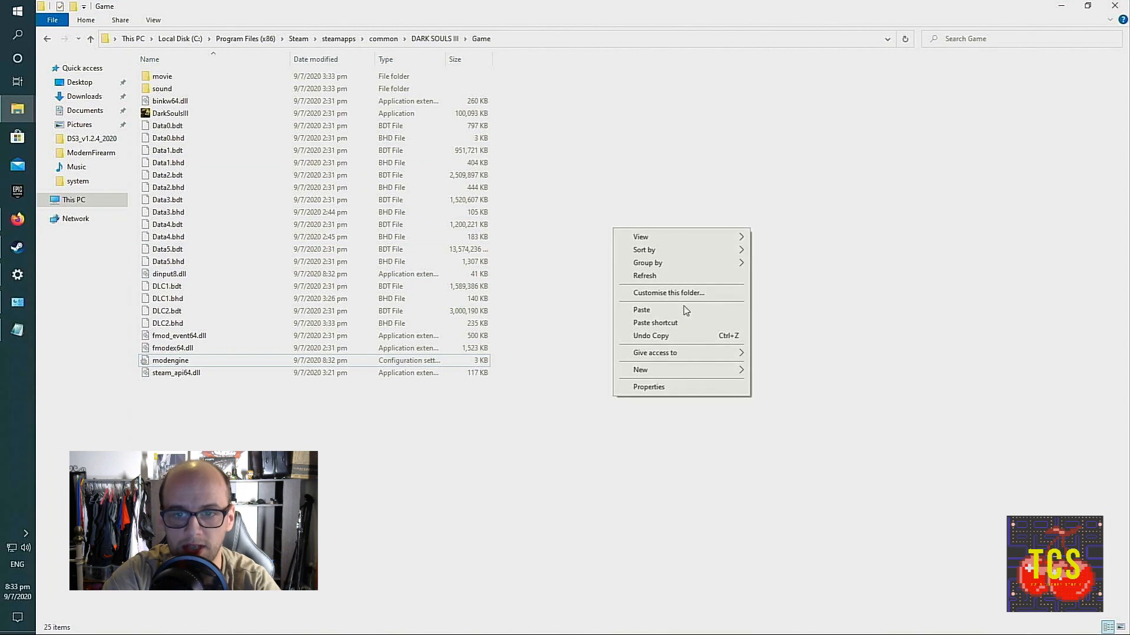
Step: Create a new folder named 'mod' inside the Game folder
left_click(640, 369)
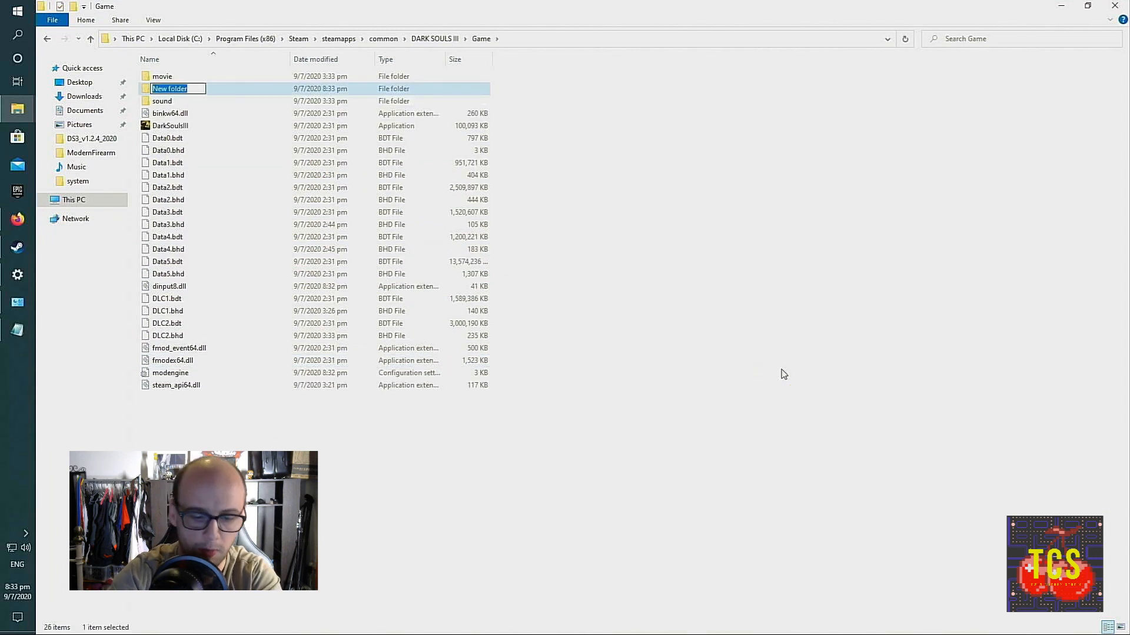
type("mod")
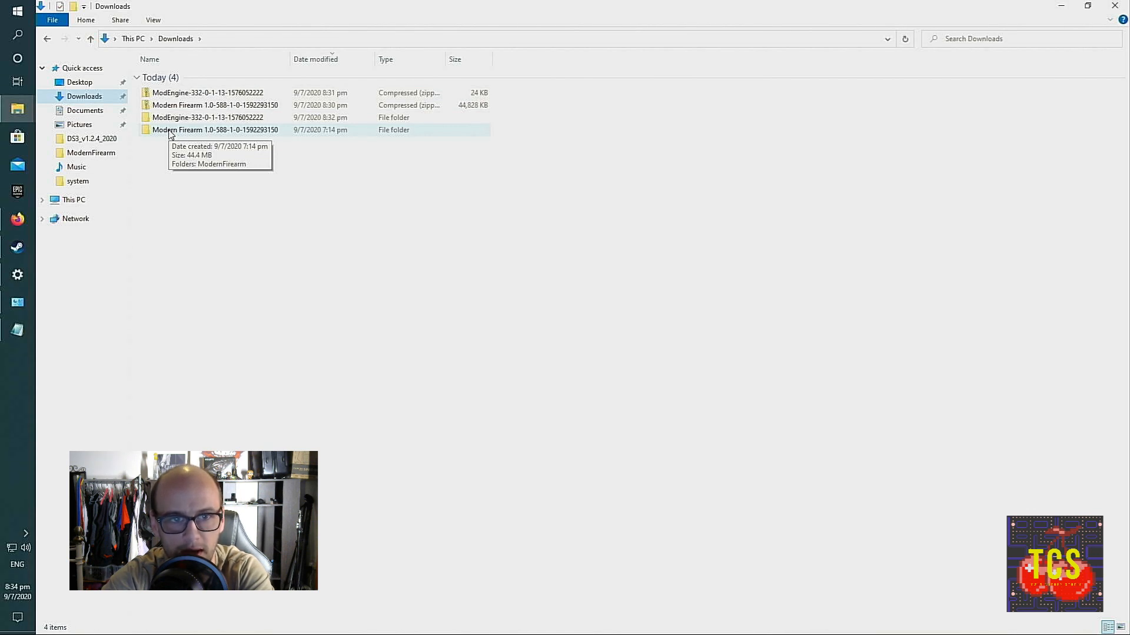
Step: Copy the chr, parts and sound folders from the Modern Firearm download
double_click(213, 130)
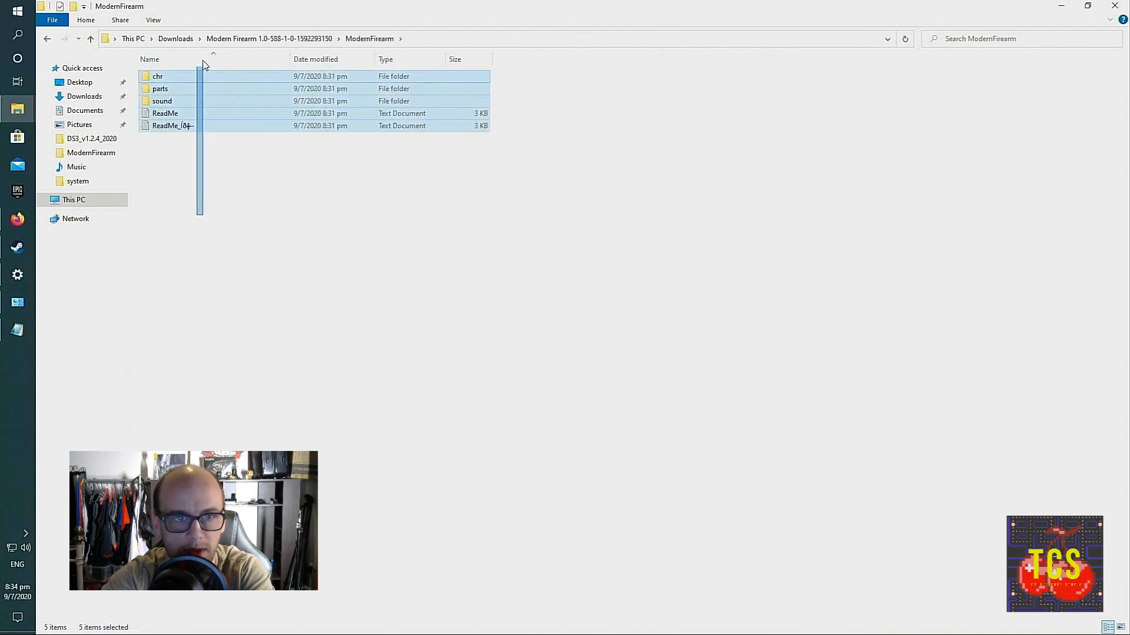
left_click(548, 97)
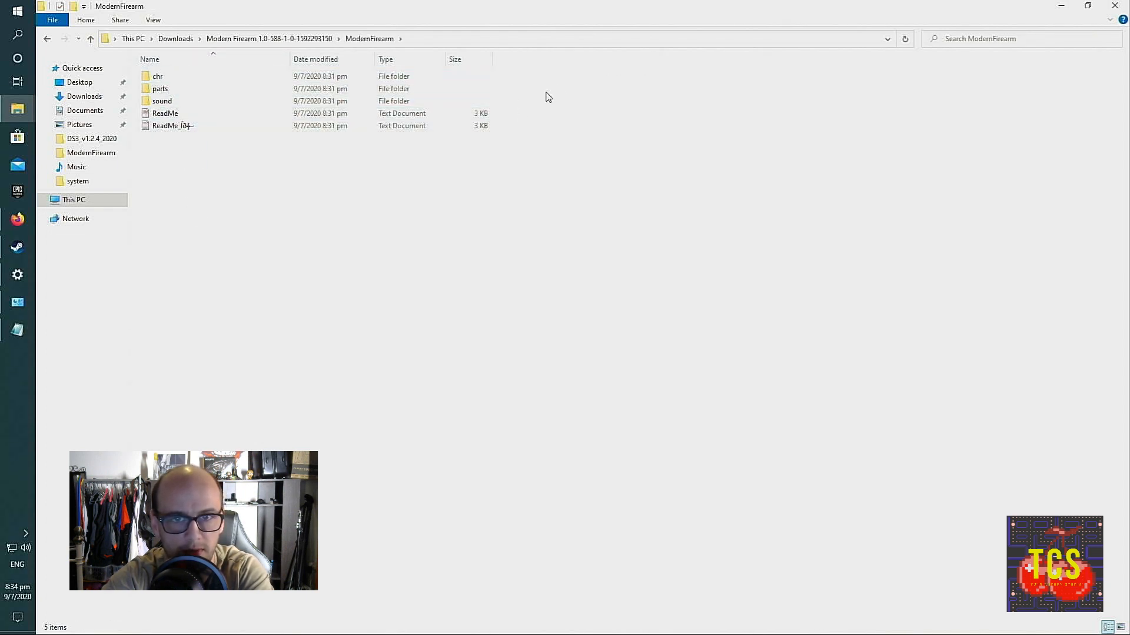
left_click_drag(158, 76, 159, 100)
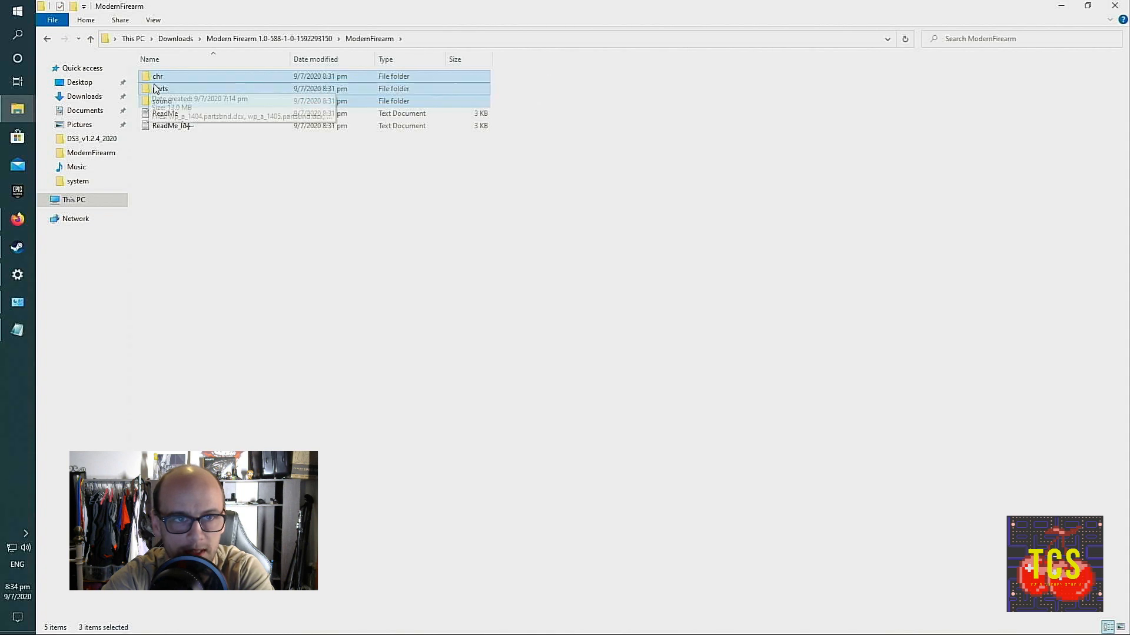
right_click(160, 89)
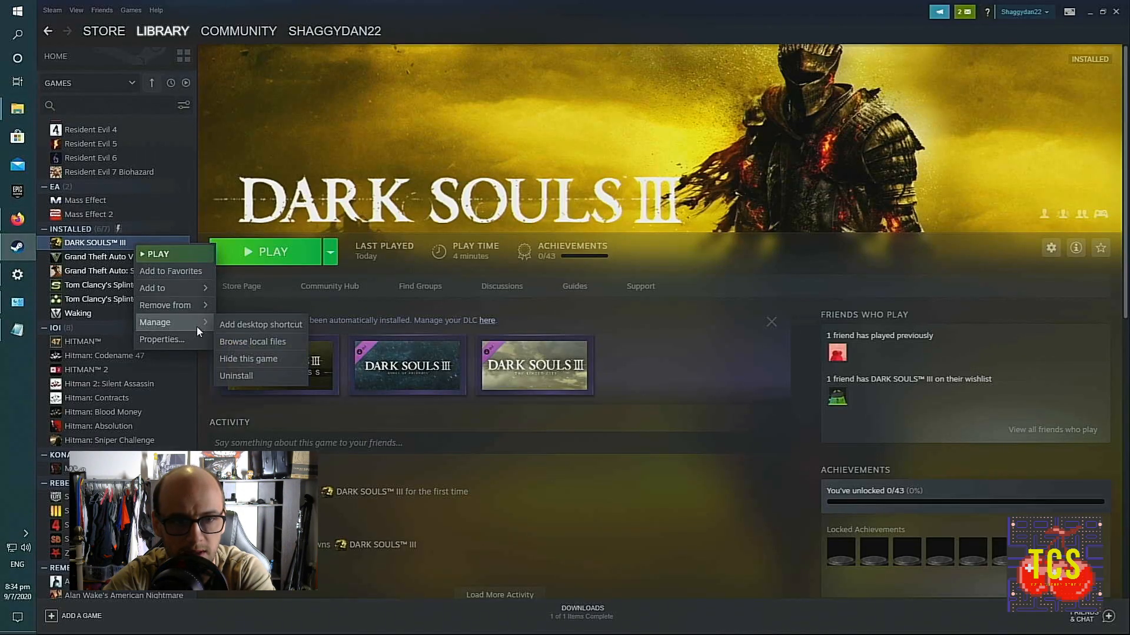
Step: Paste the chr, parts and sound folders into Dark Souls III's Game\mod folder
left_click(252, 341)
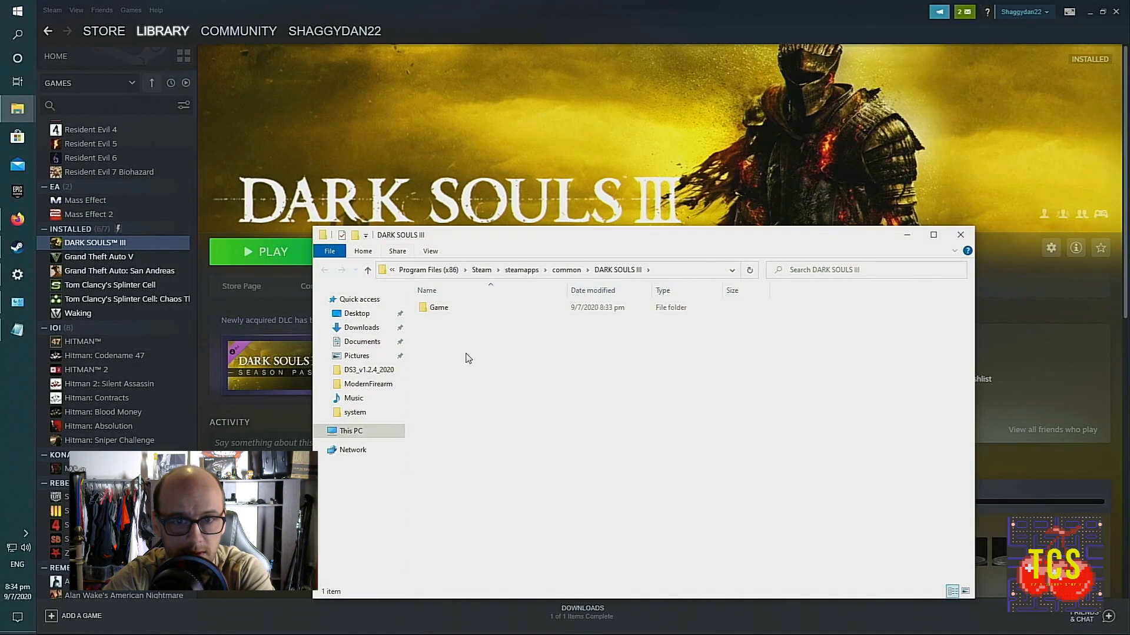
double_click(437, 308)
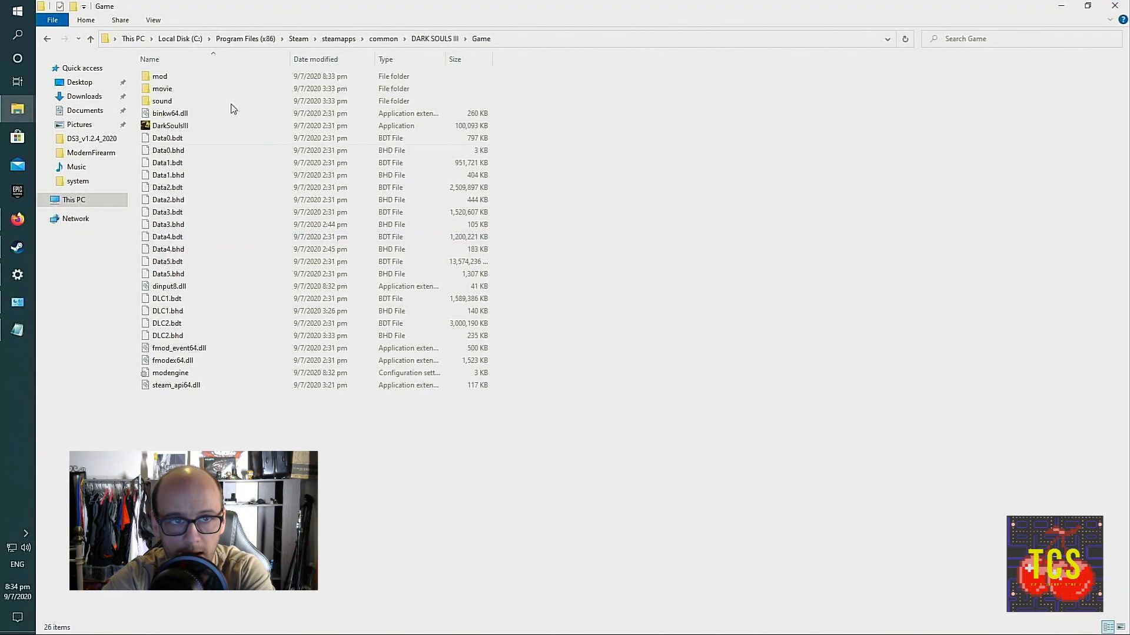
double_click(159, 76)
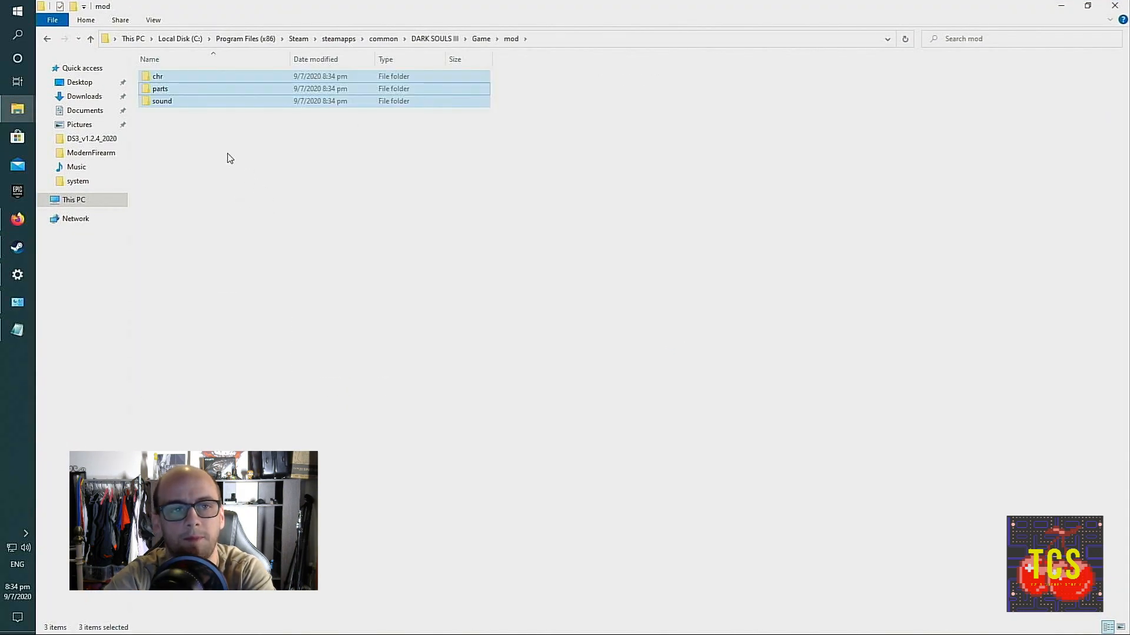
left_click(180, 143)
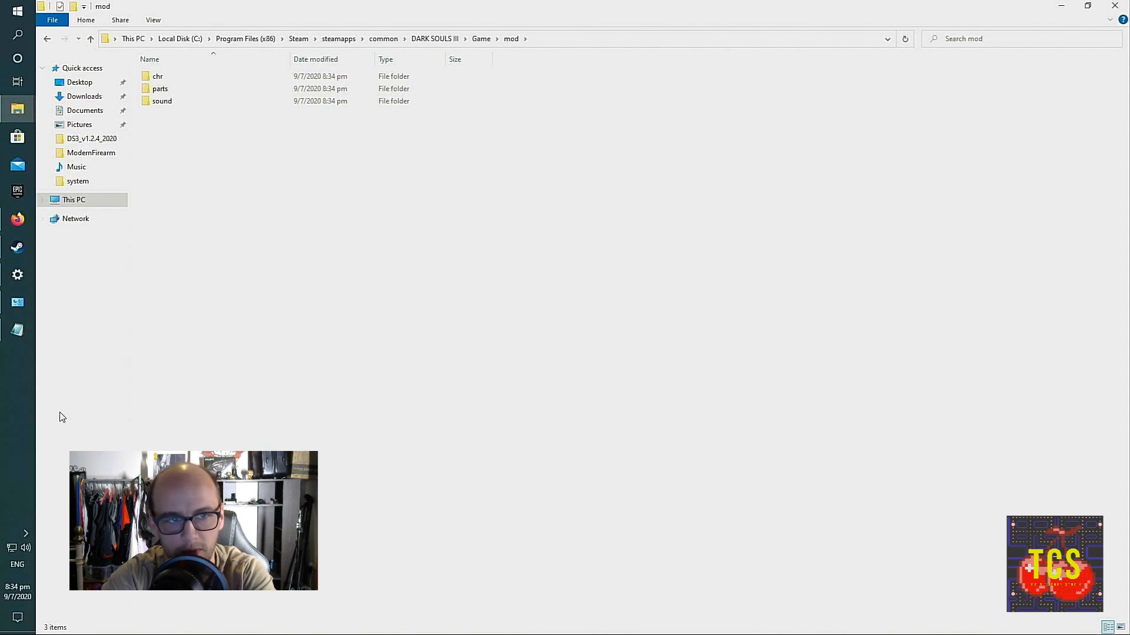
mouse_move(134, 342)
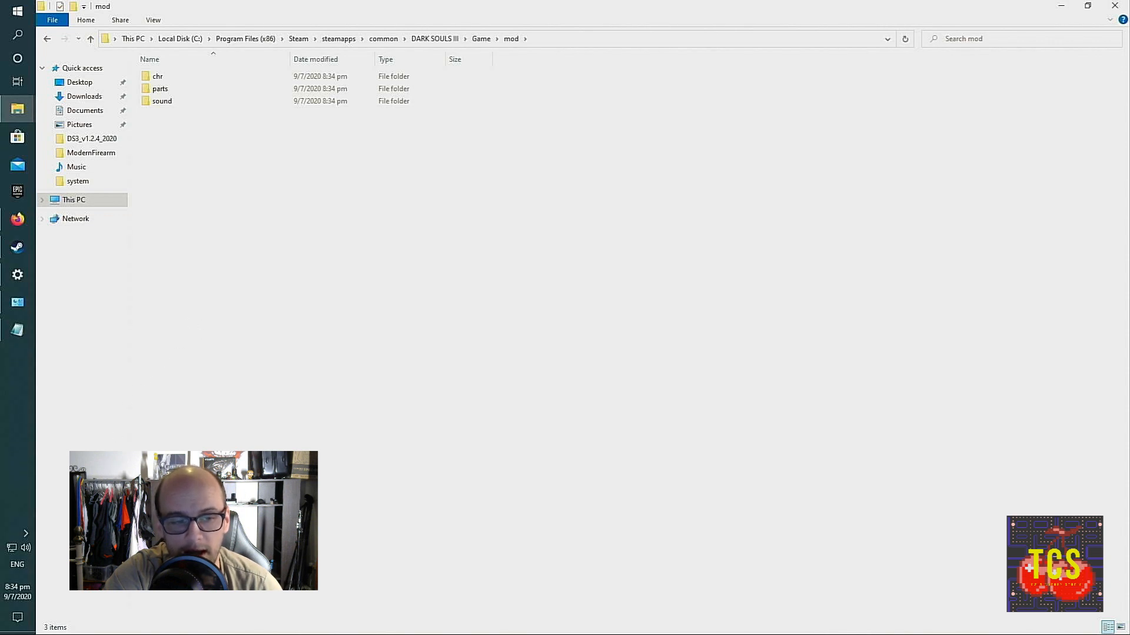
mouse_move(25, 534)
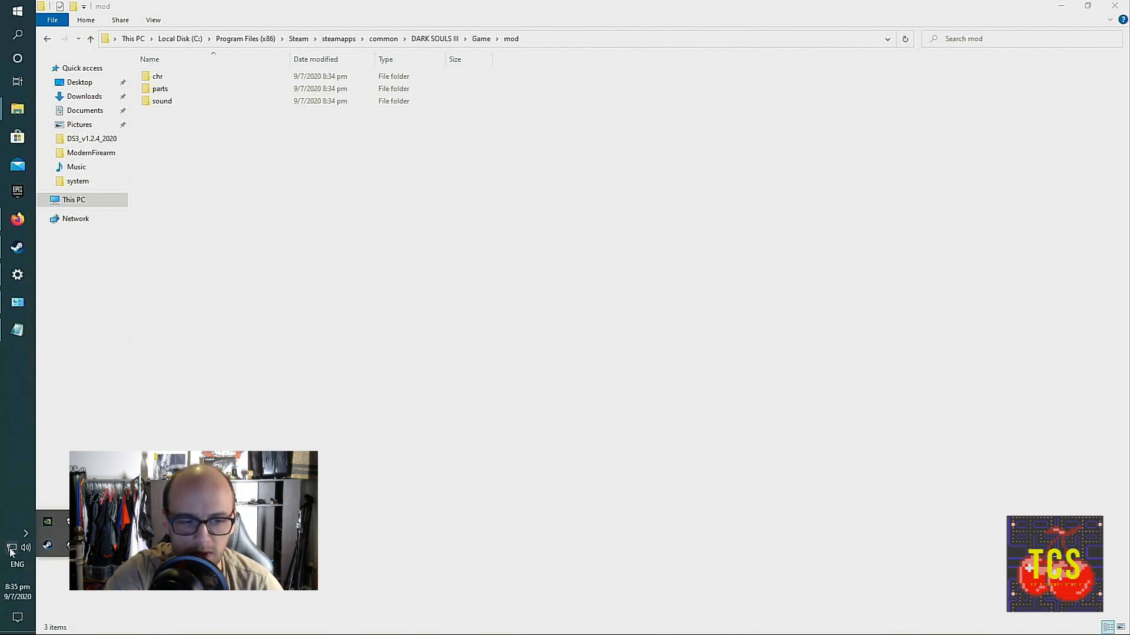
mouse_move(13, 548)
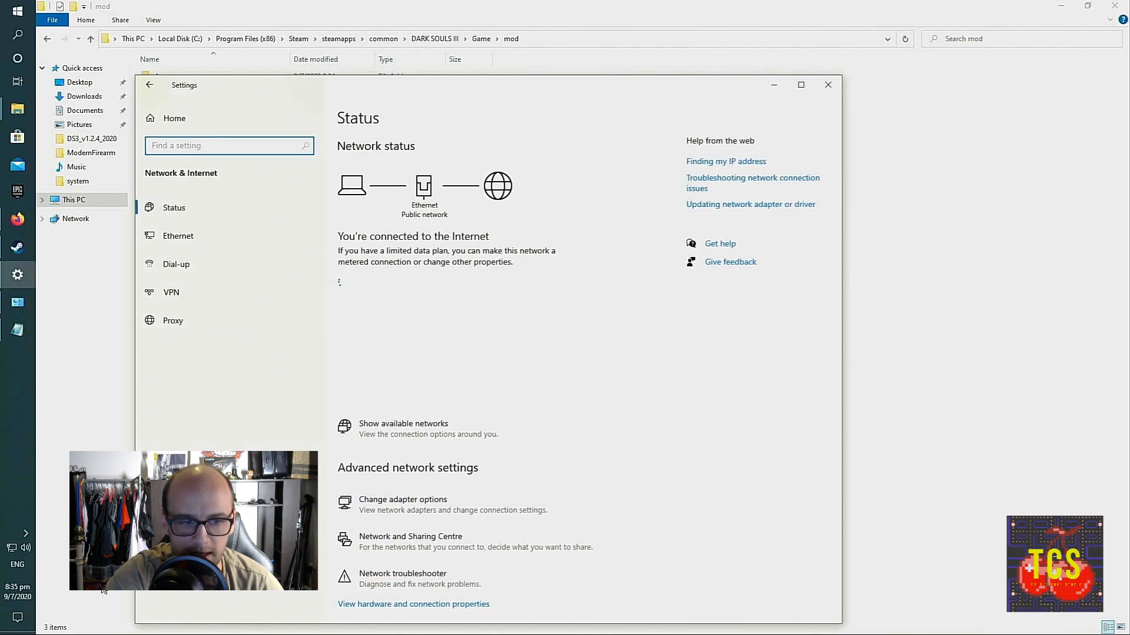
Step: Disable the Ethernet adapter from the network adapter settings
left_click(178, 235)
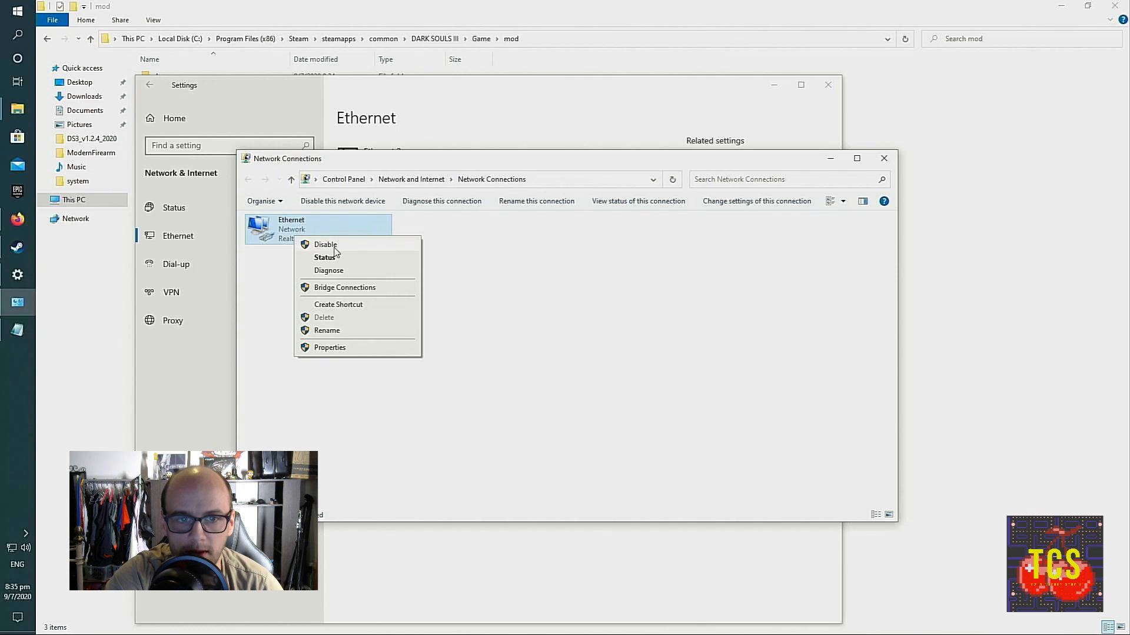
left_click(325, 244)
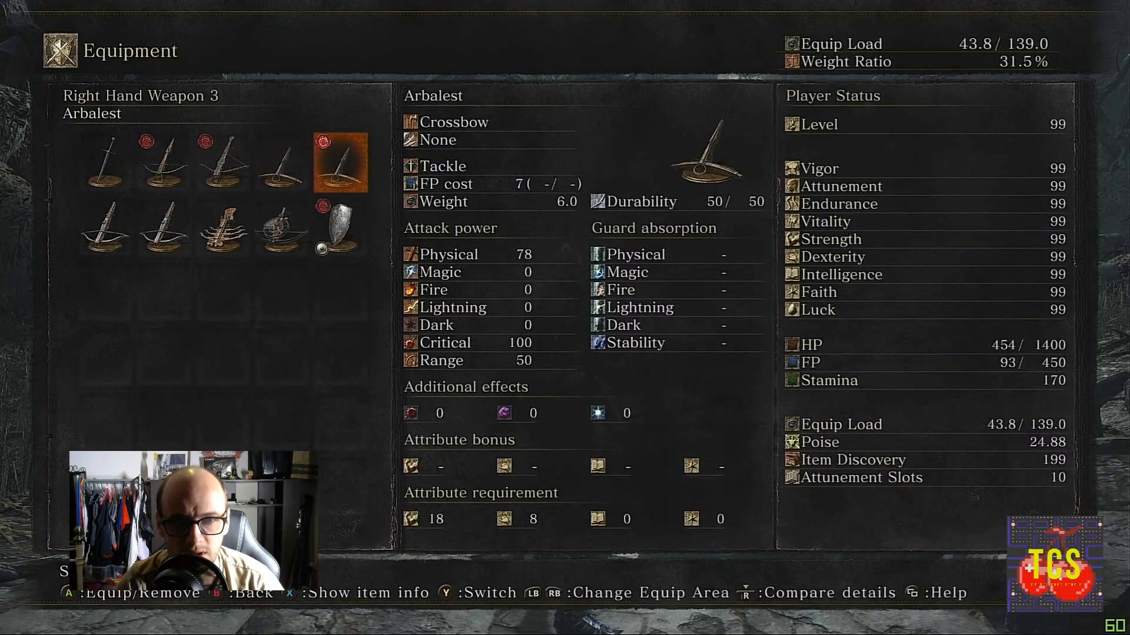
Step: Equip the Repeating Crossbow and Knight's Crossbow in right-hand weapon slots 2 and 1
left_click(222, 229)
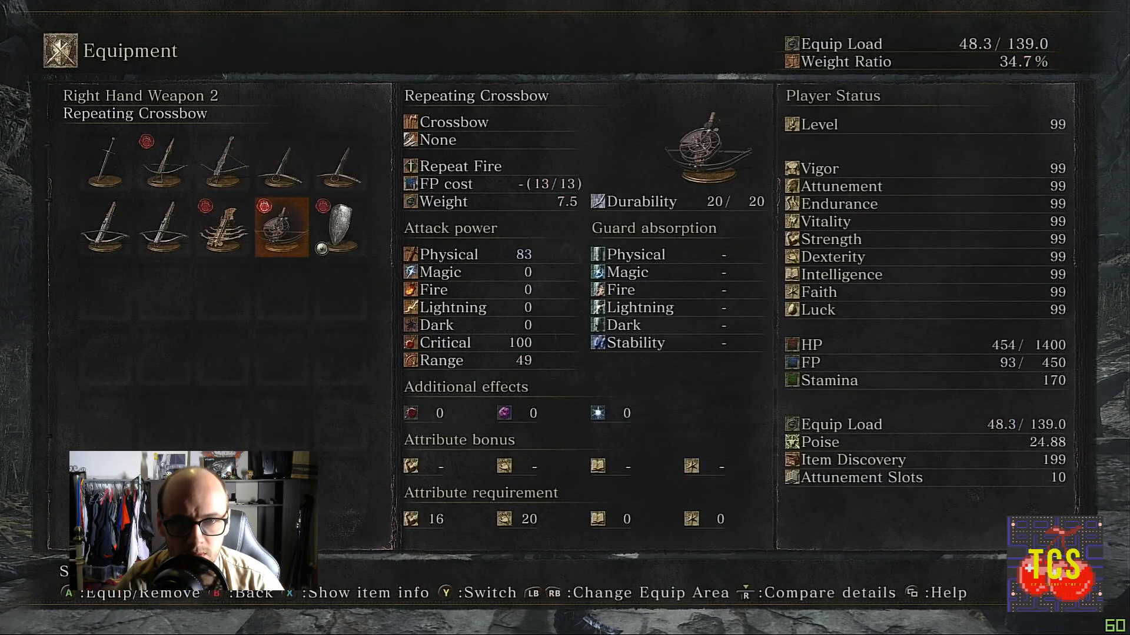
left_click(164, 227)
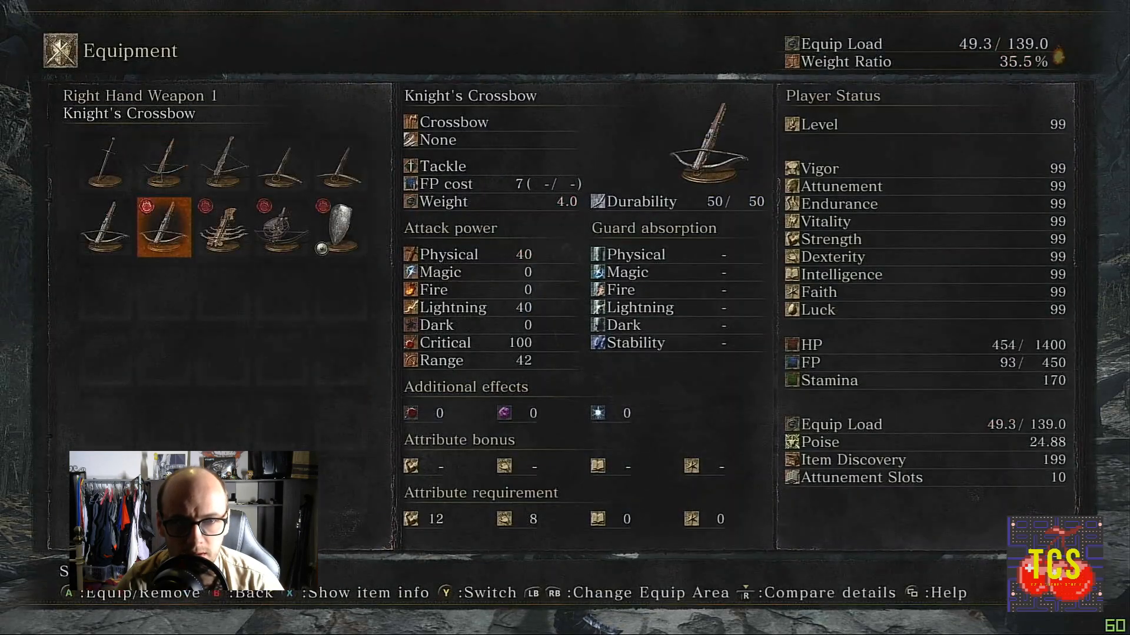